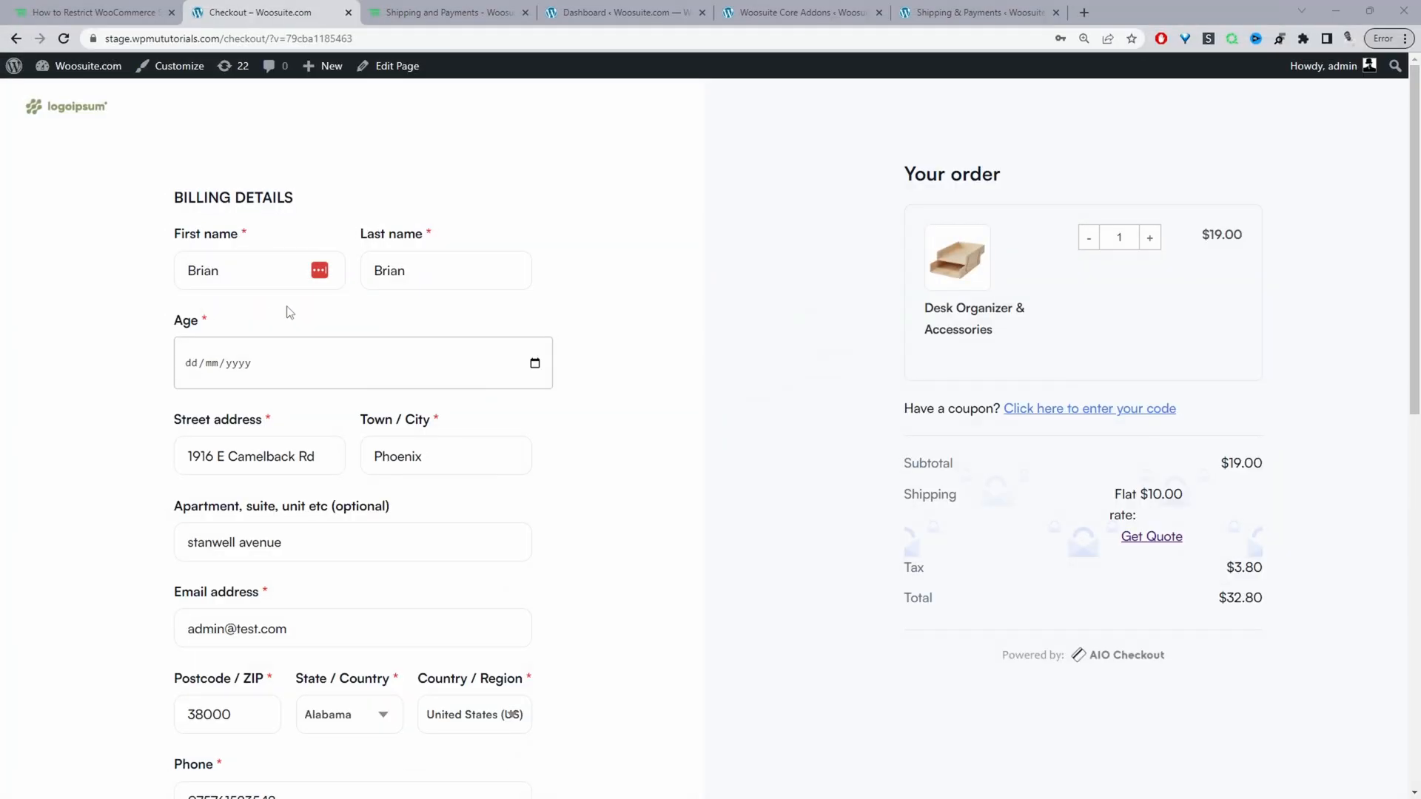
Step: Enter 12/07/2023 as the Age date and select postcode 38000 to check shipping availability
click(363, 362)
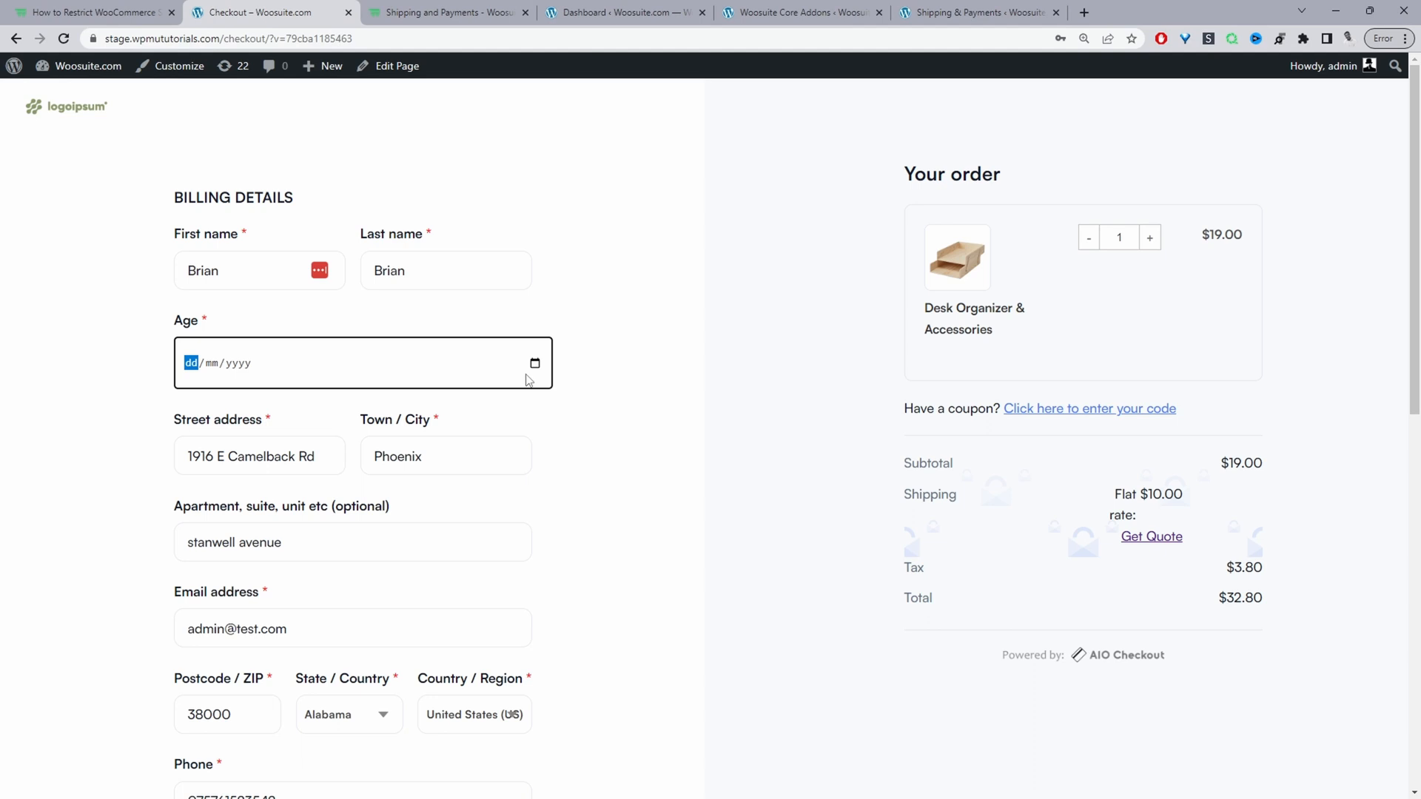
text(12/07/2023)
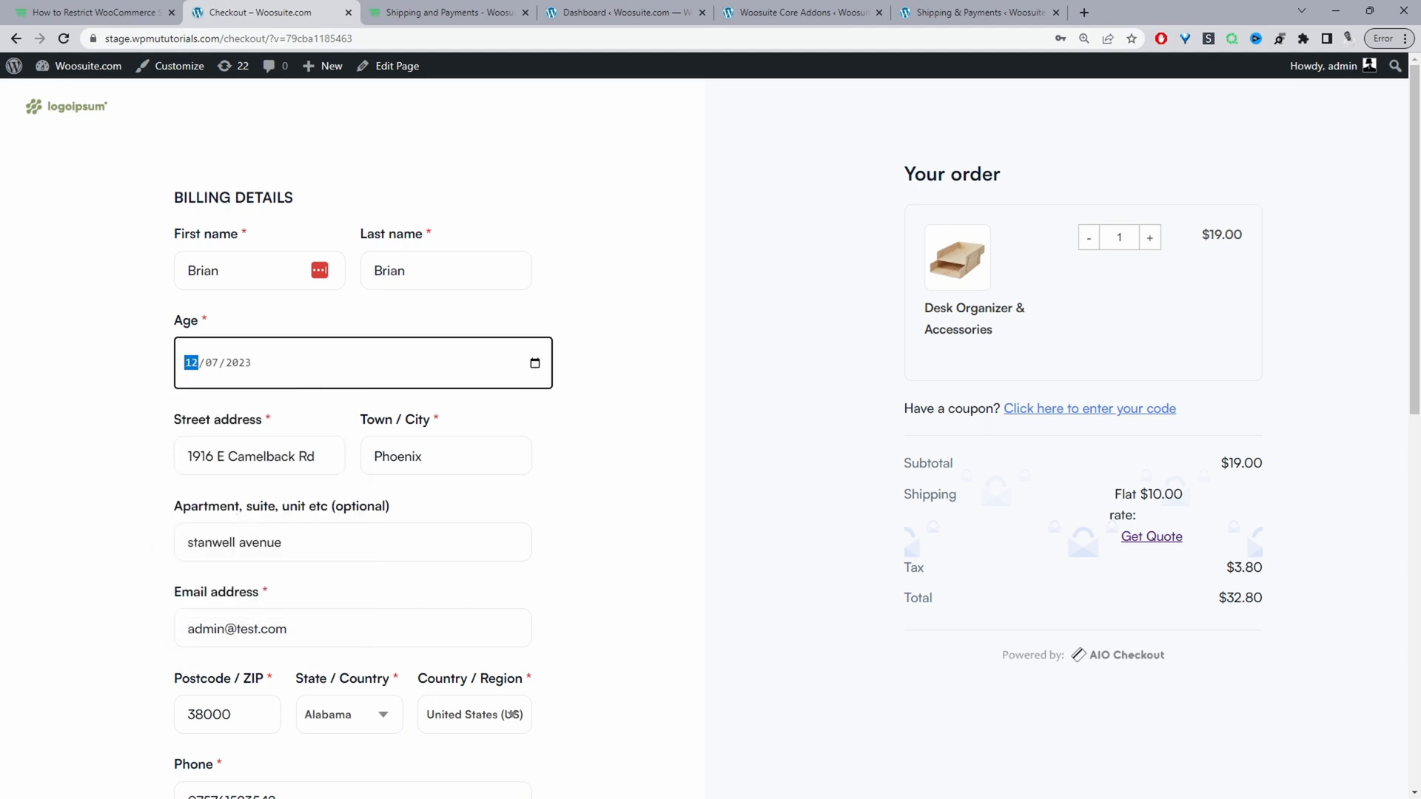
scroll(down, 3)
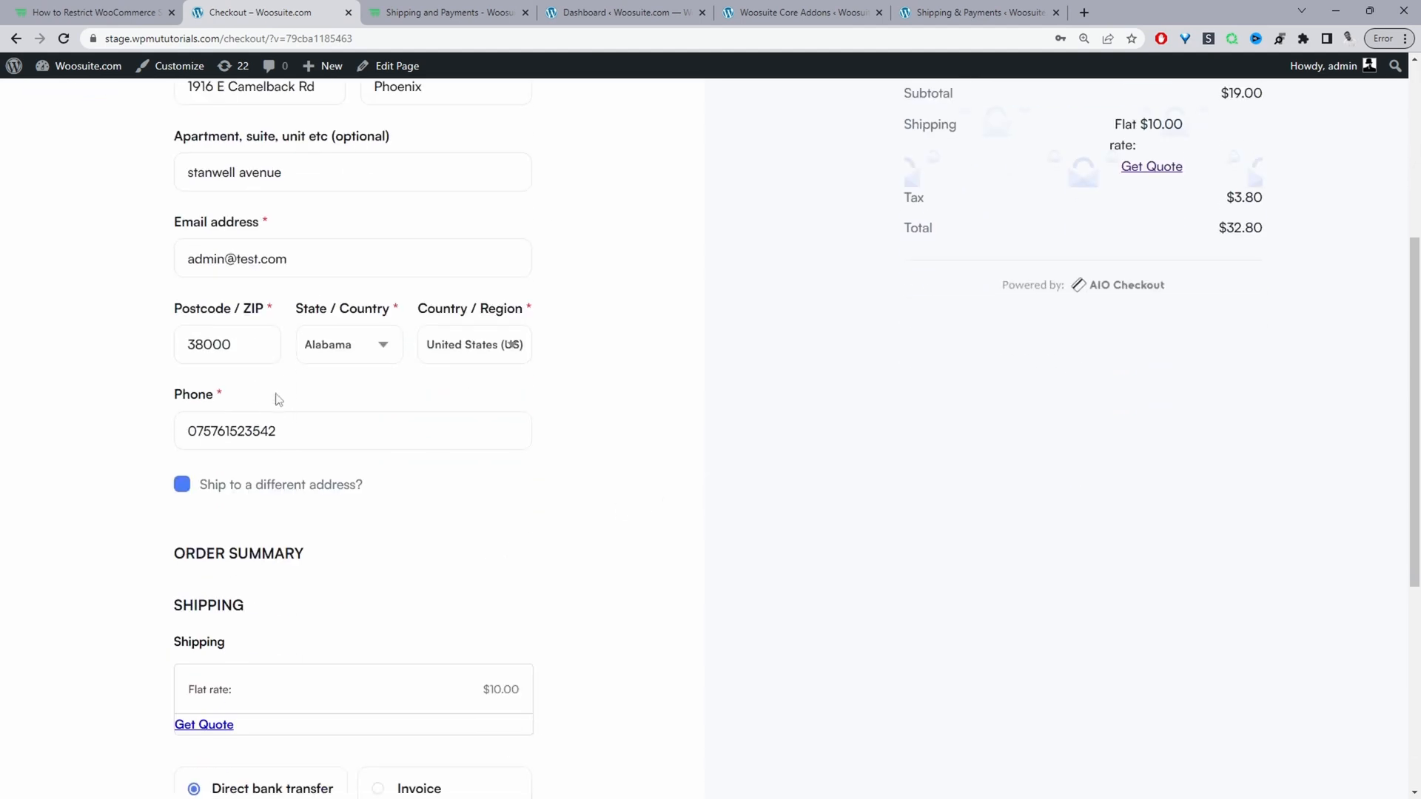
triple_click(209, 345)
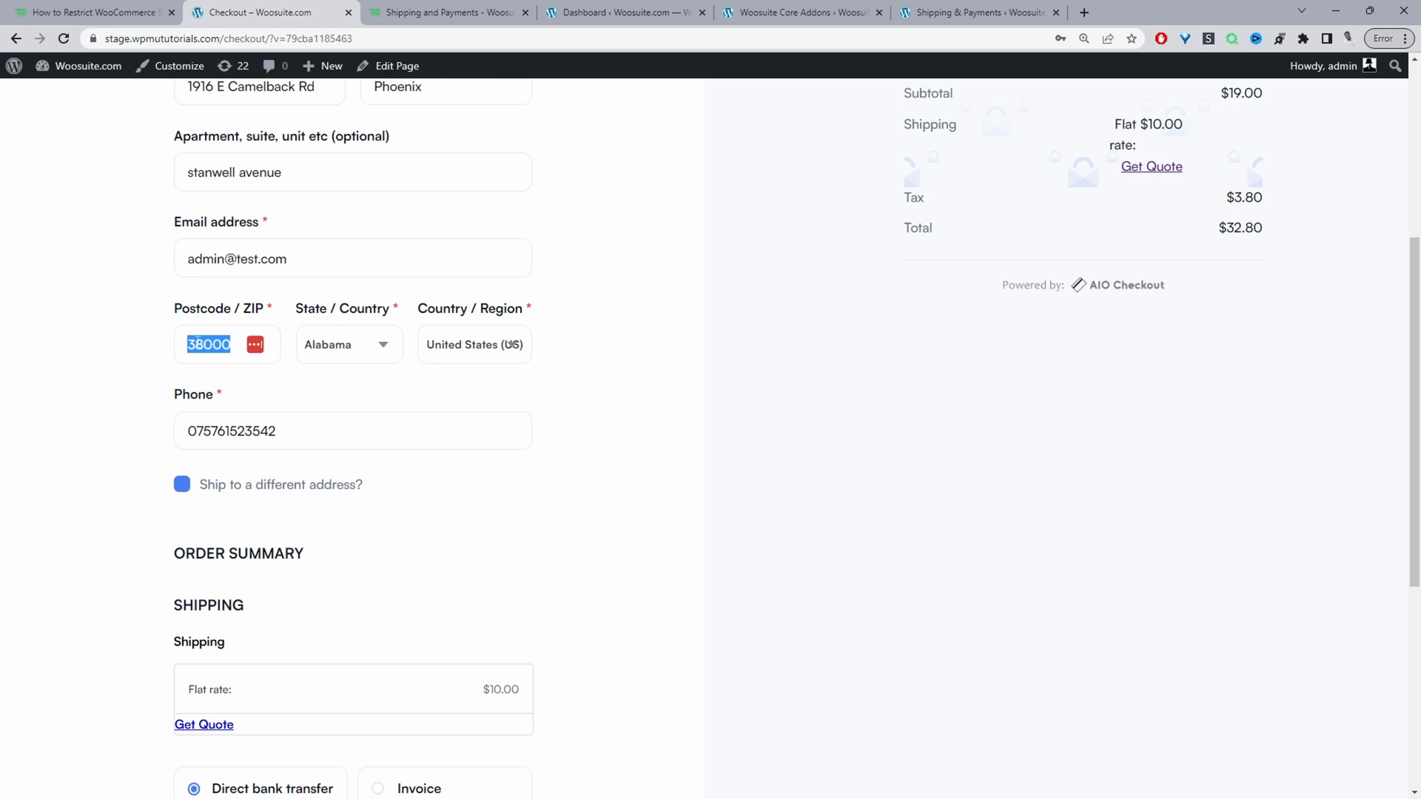
scroll(down, 3)
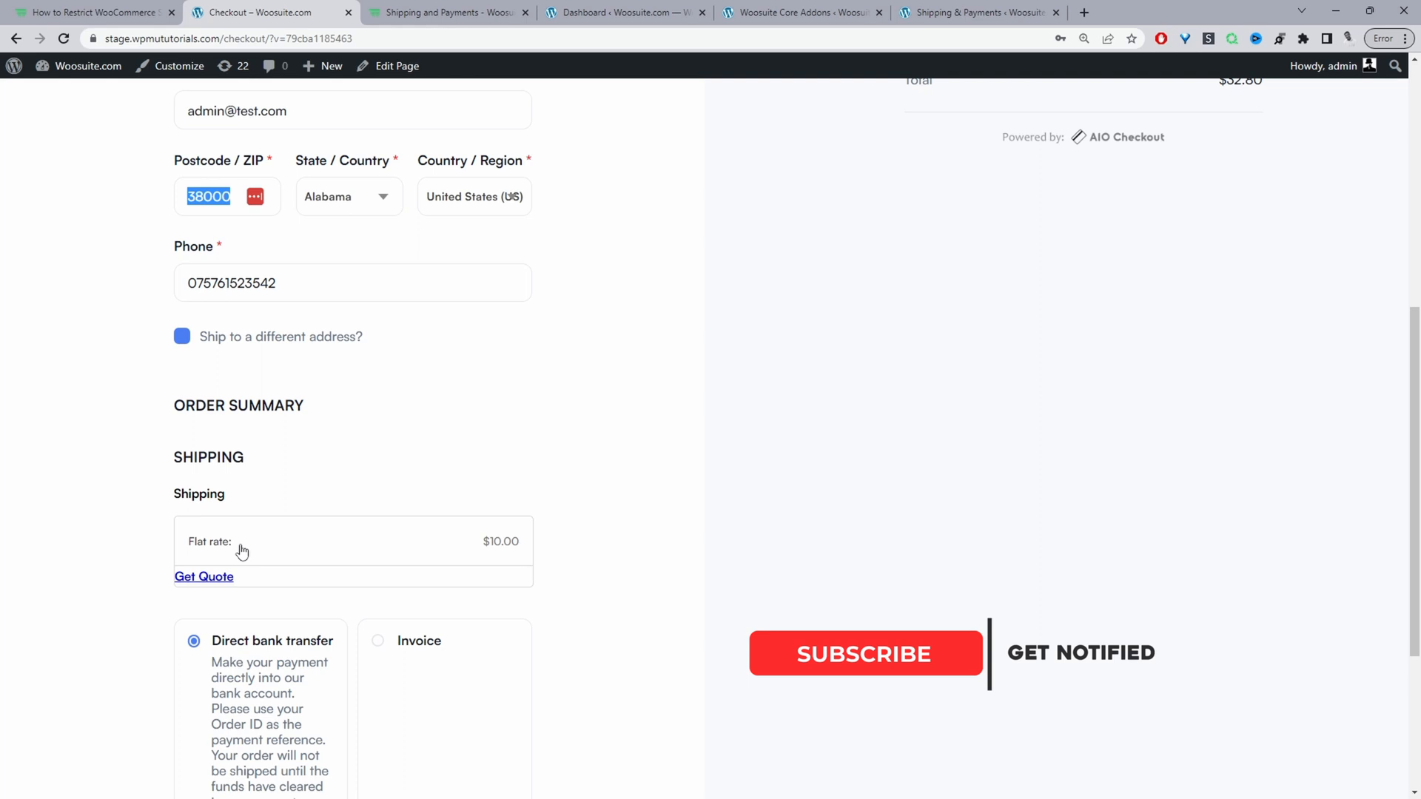
scroll(down, 3)
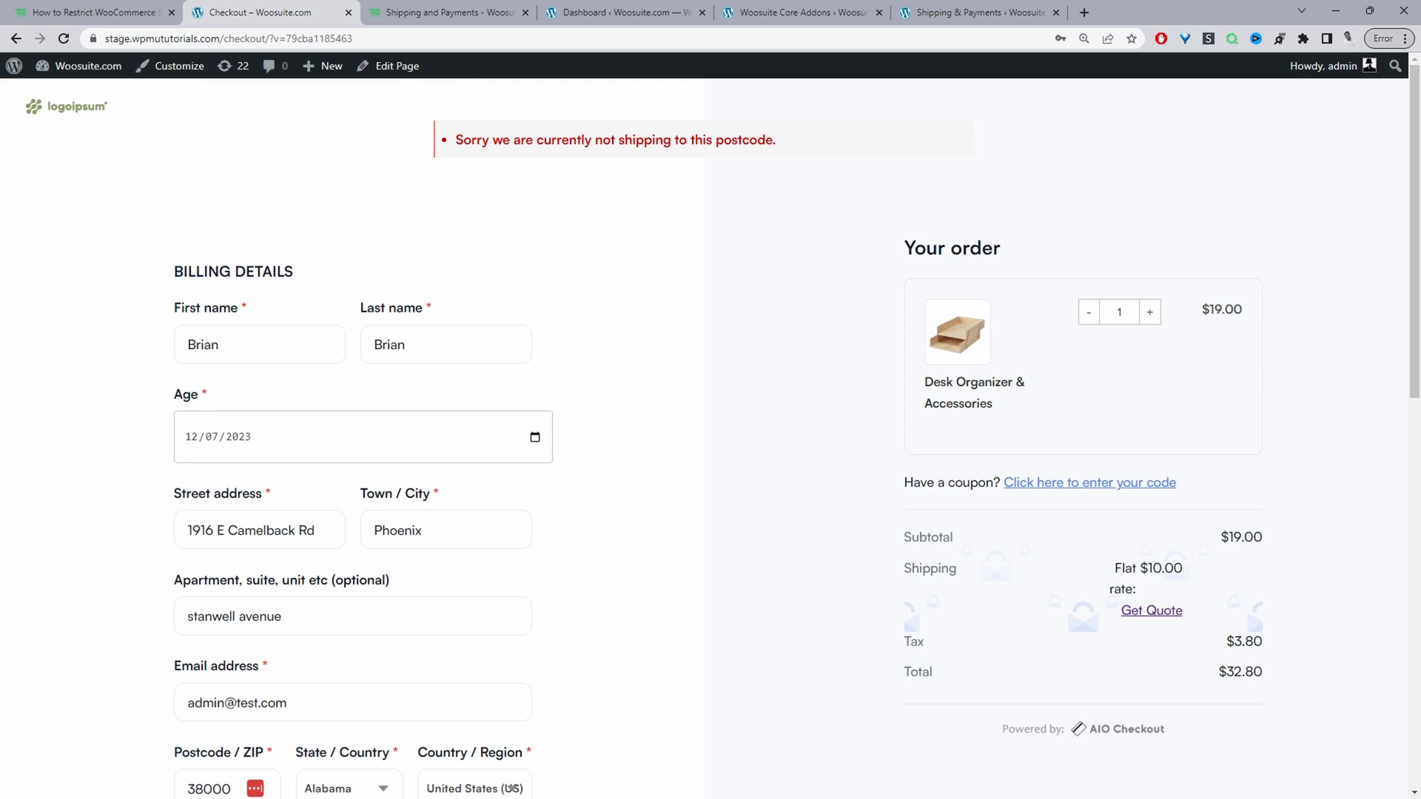
mouse_move(573, 100)
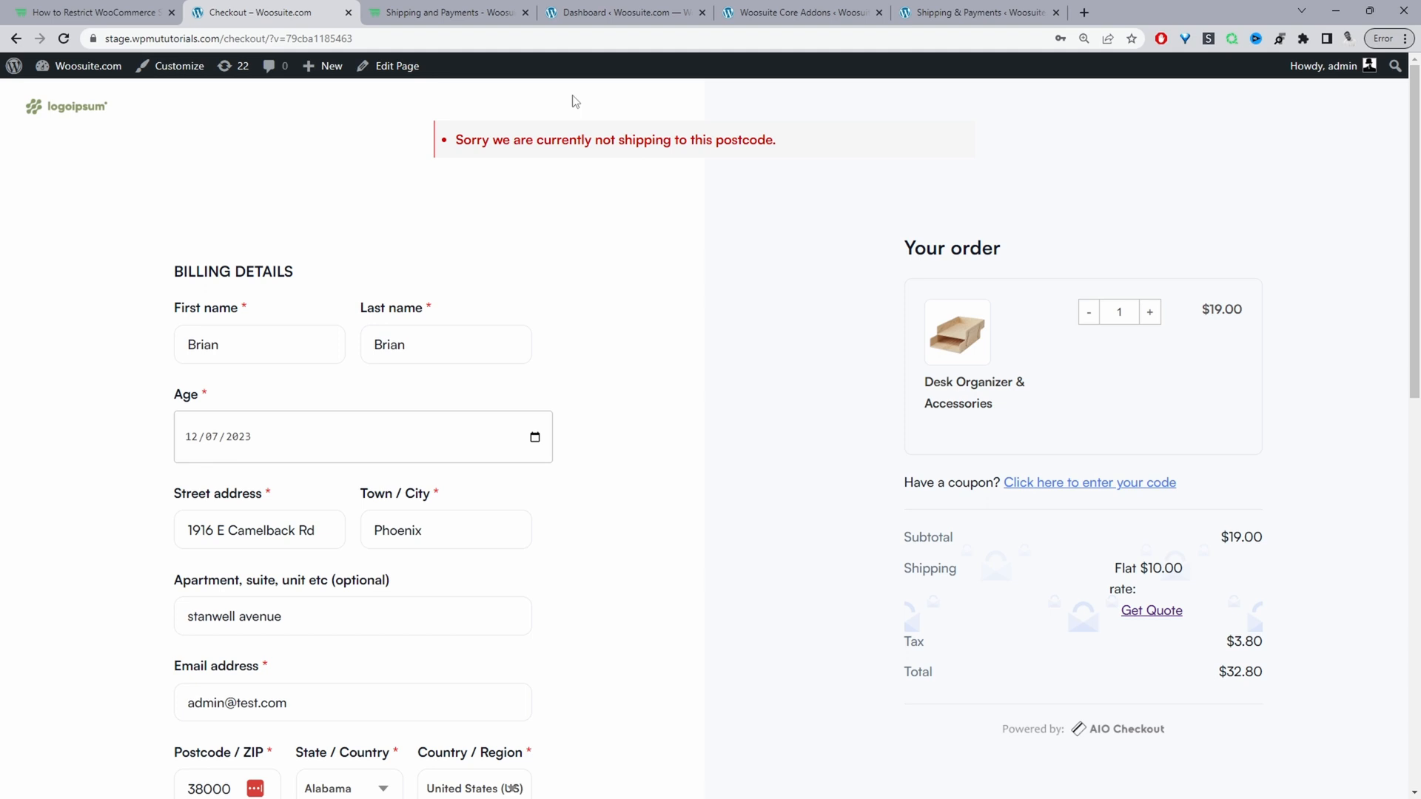
Step: Reselect postcode 38000, review the Flat rate shipping line, then switch to the admin Dashboard
scroll(down, 3)
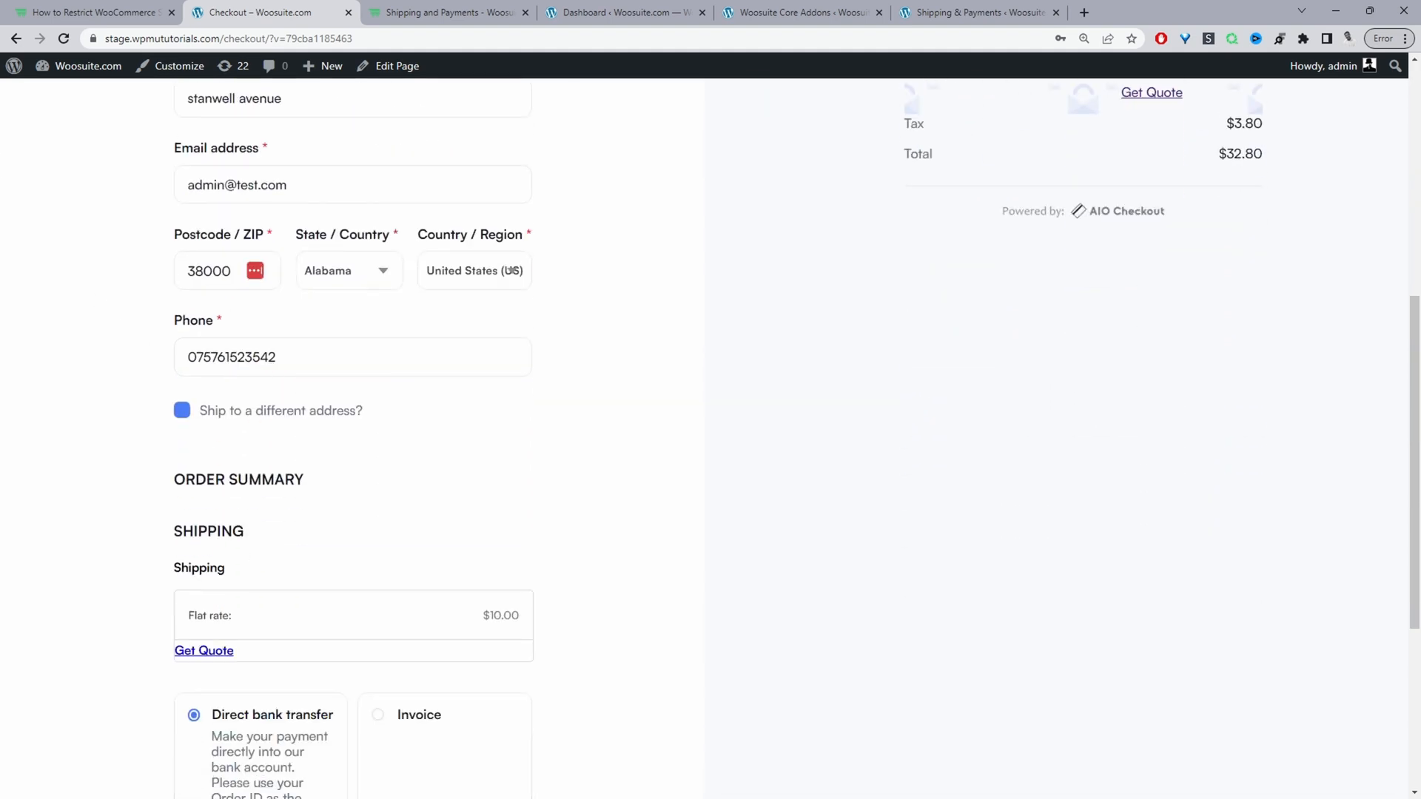
double_click(208, 270)
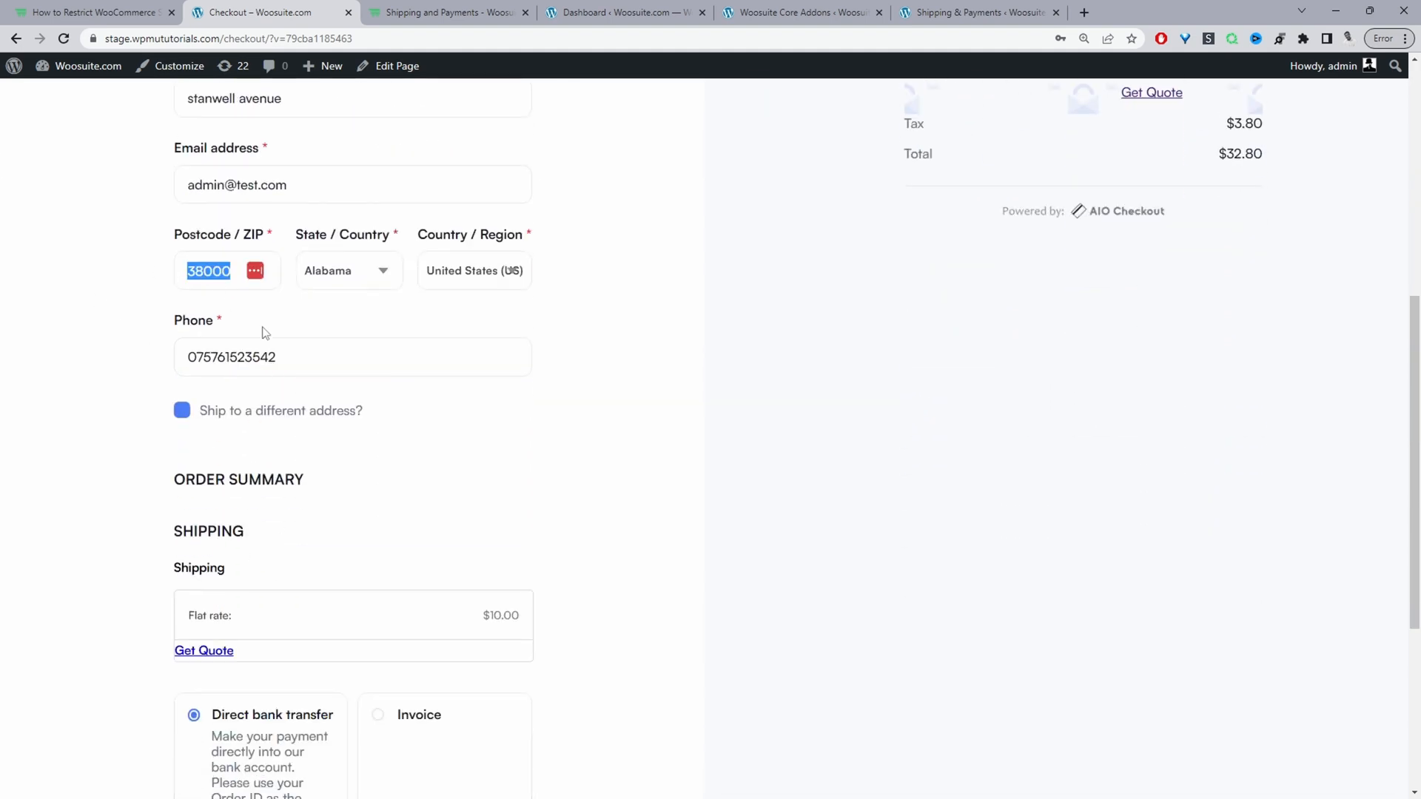
scroll(down, 3)
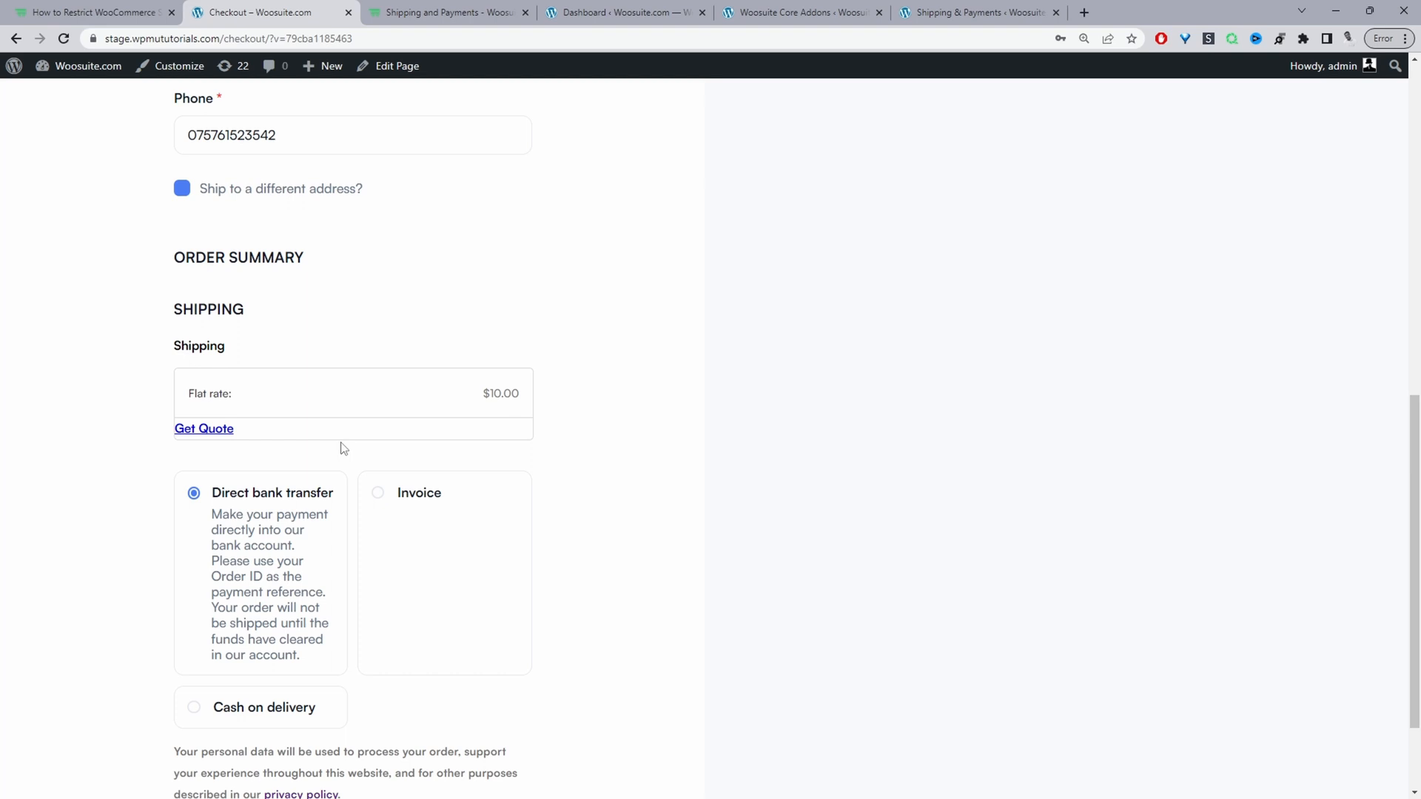
mouse_move(255, 410)
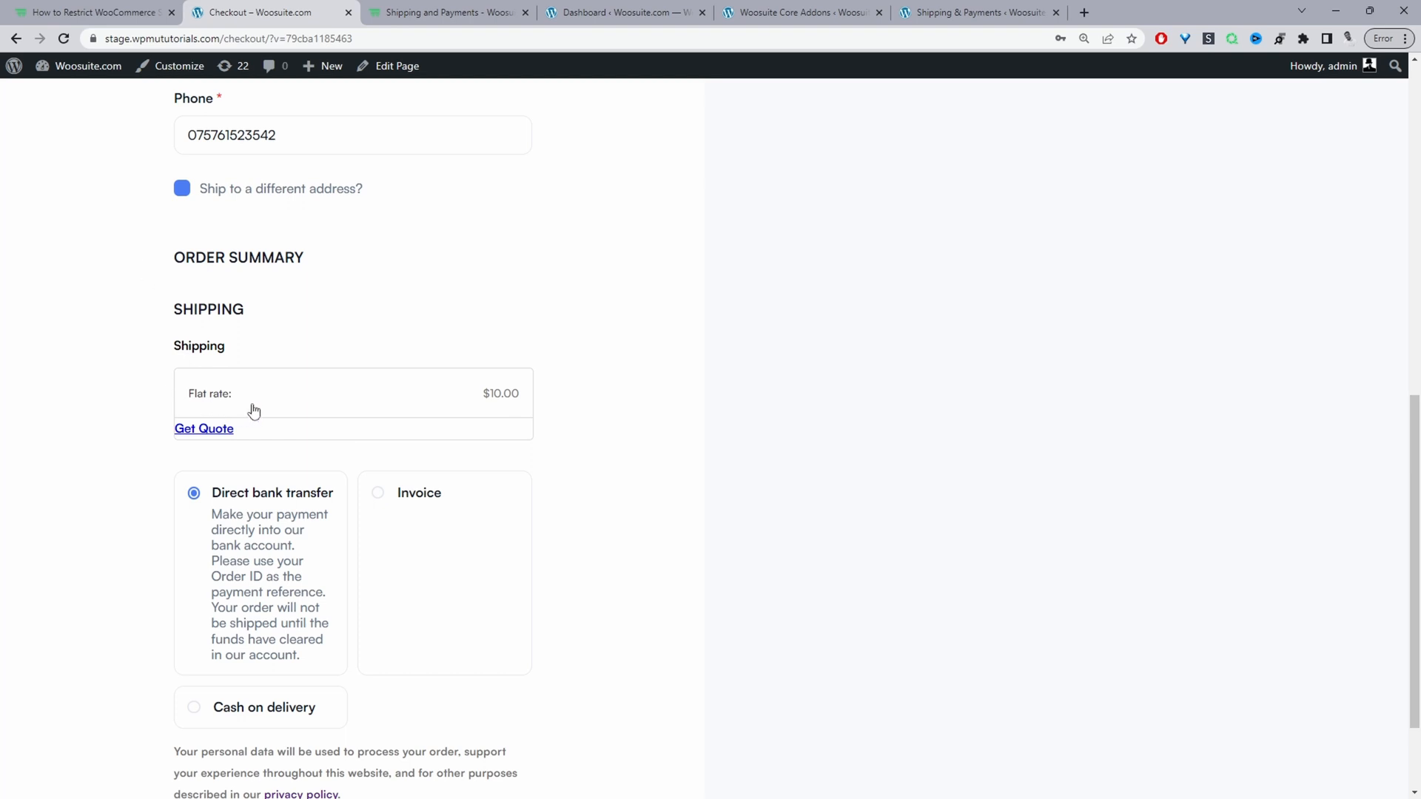
mouse_move(203, 427)
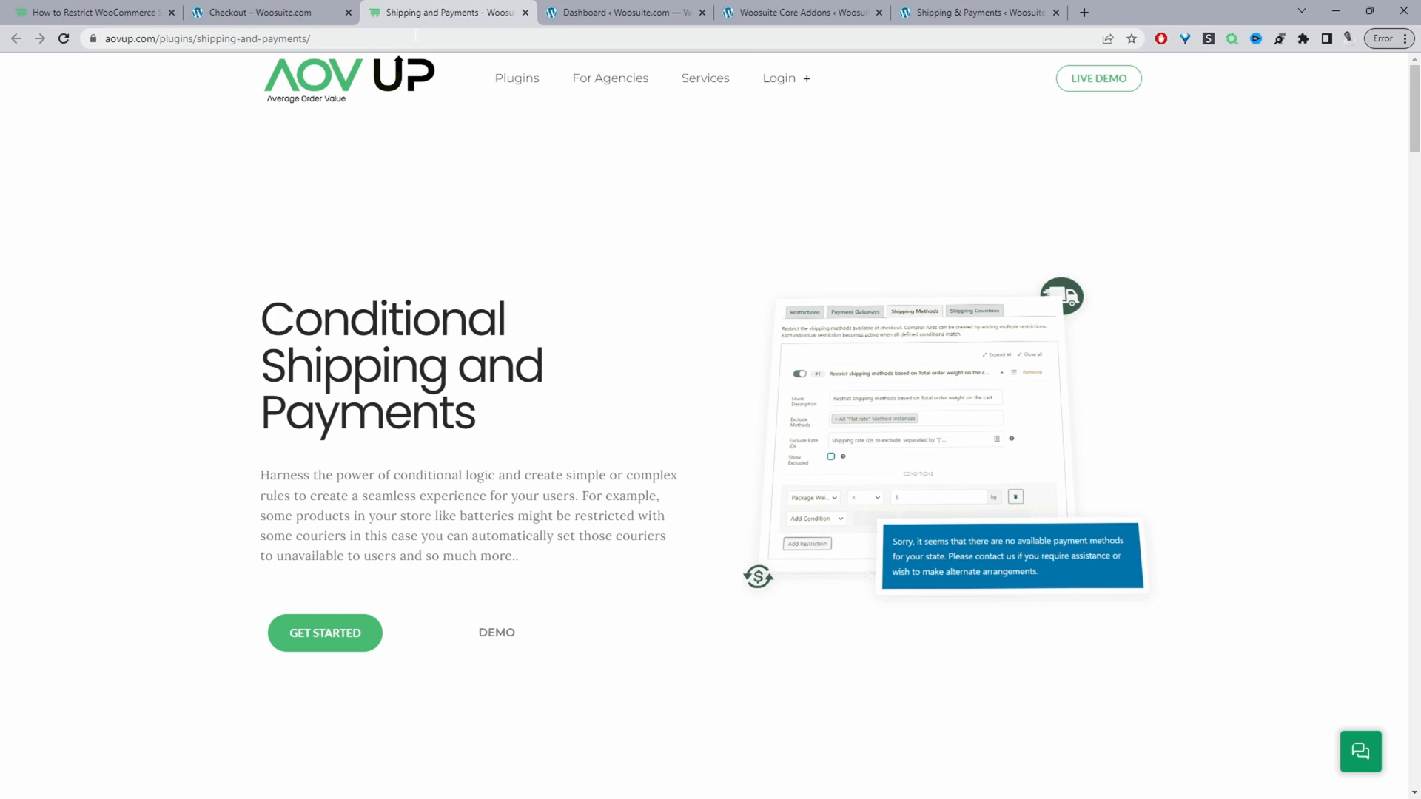
click(623, 14)
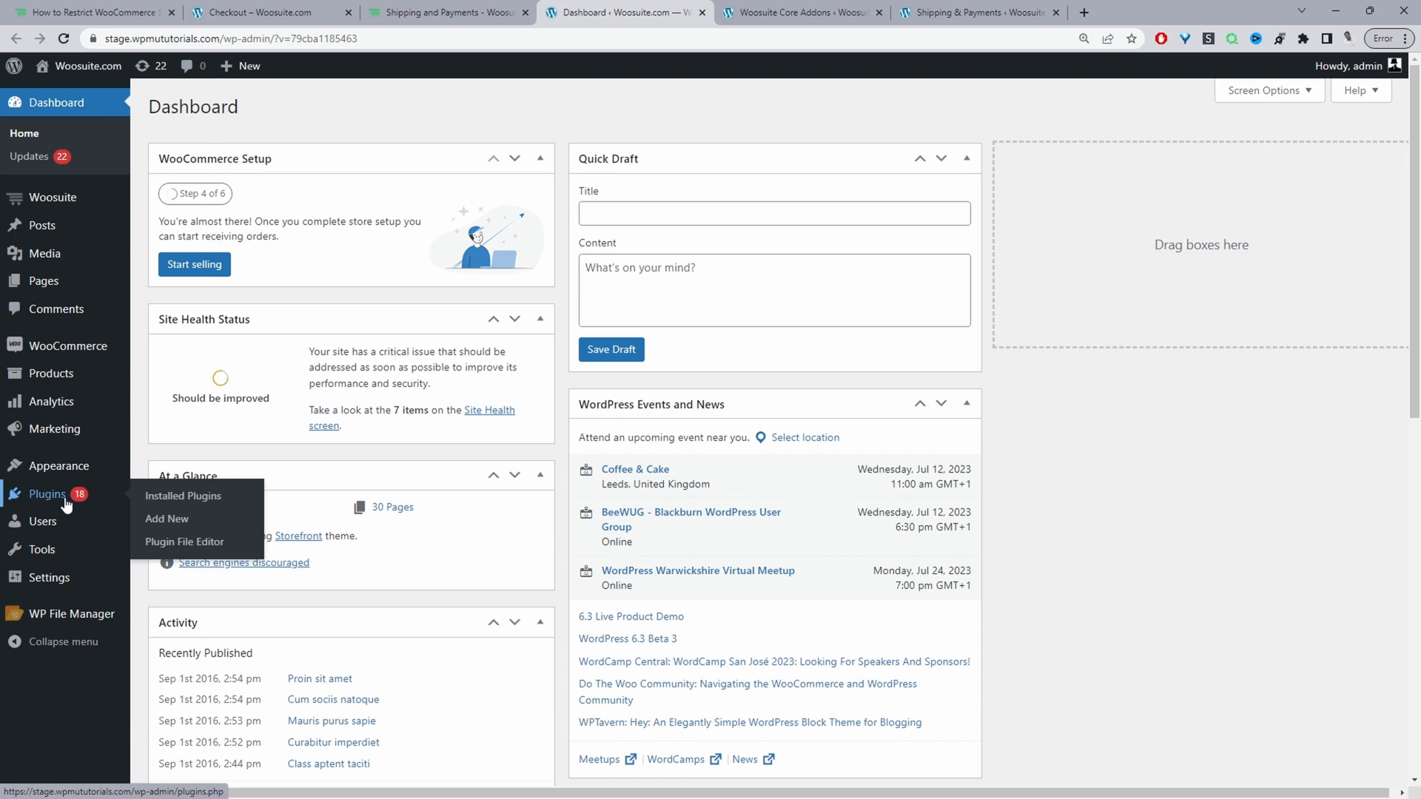
mouse_move(104, 508)
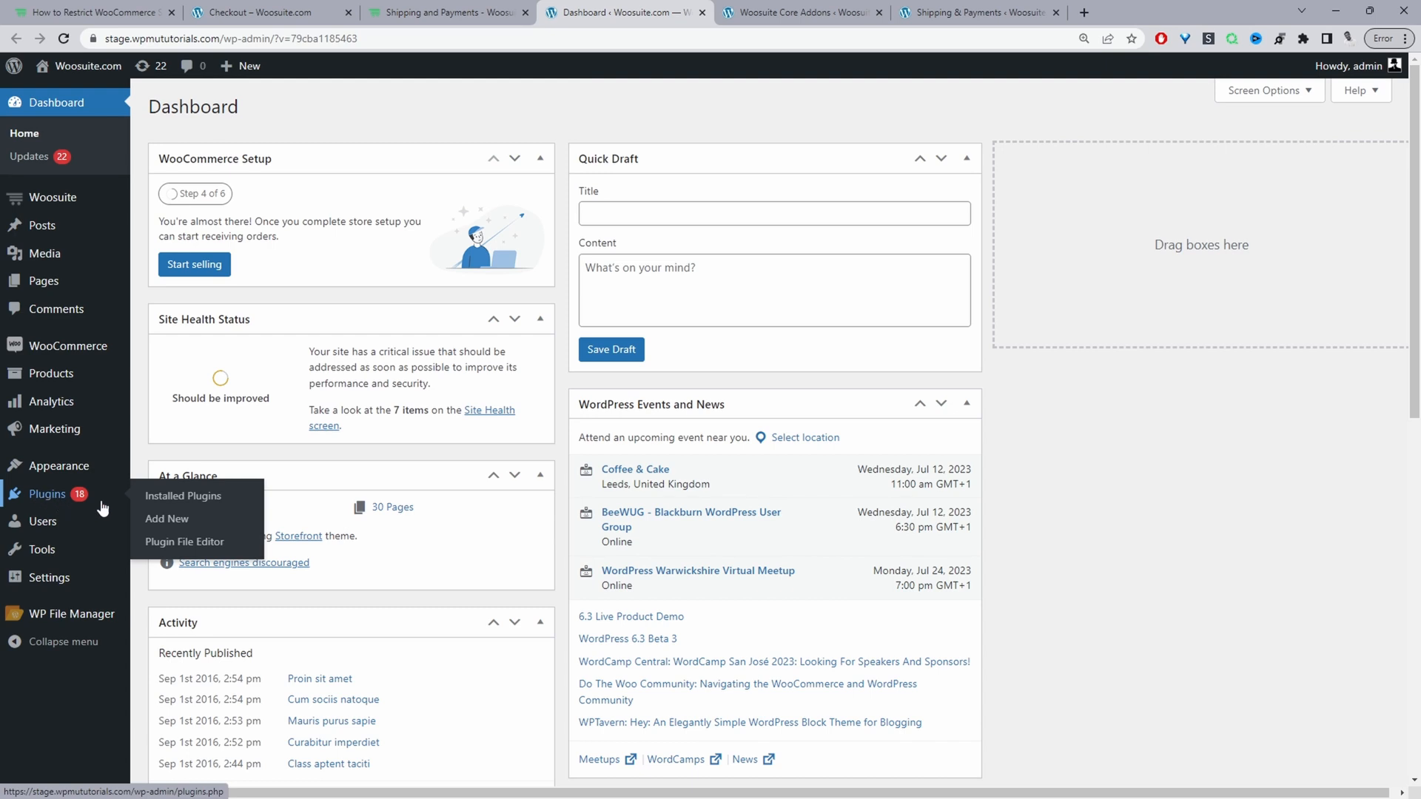
mouse_move(167, 518)
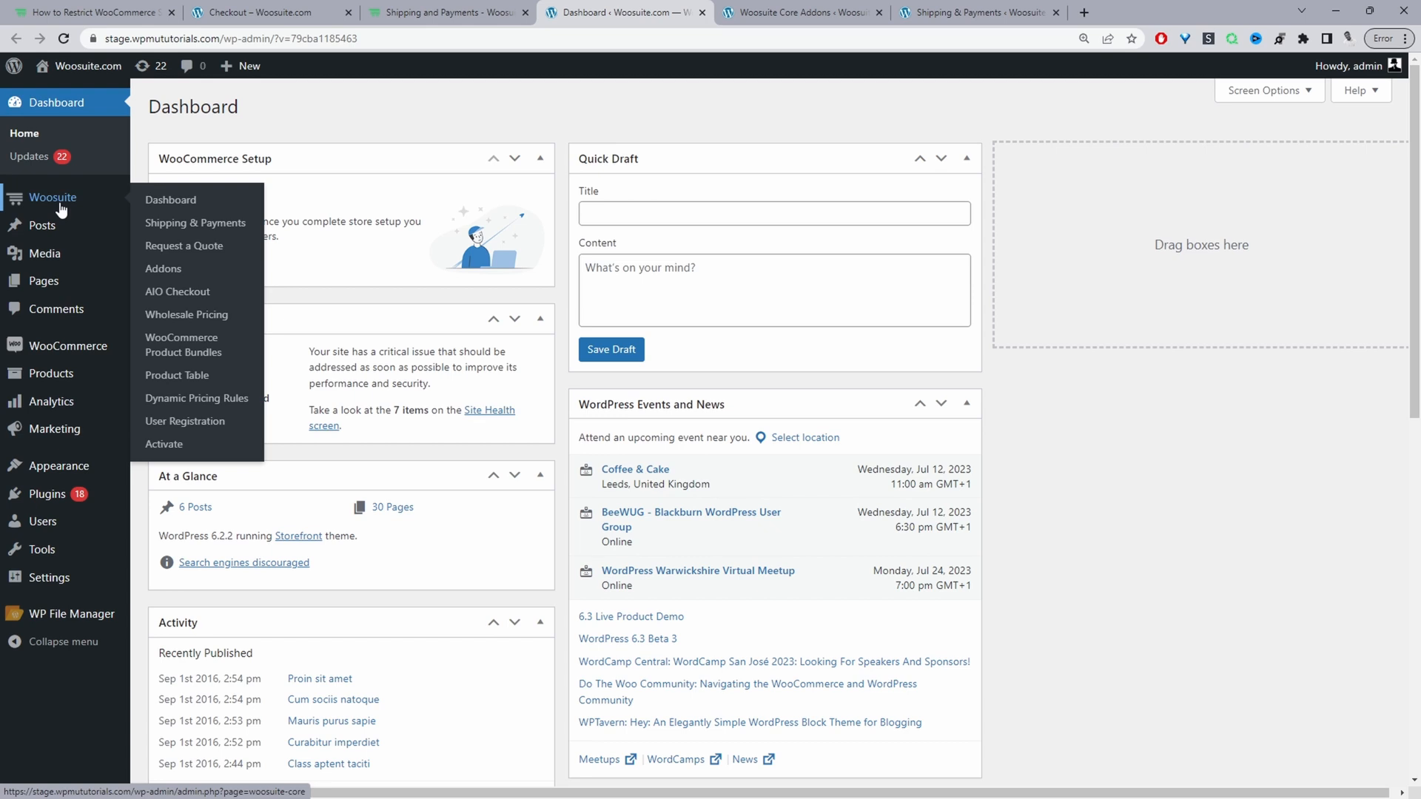
mouse_move(123, 207)
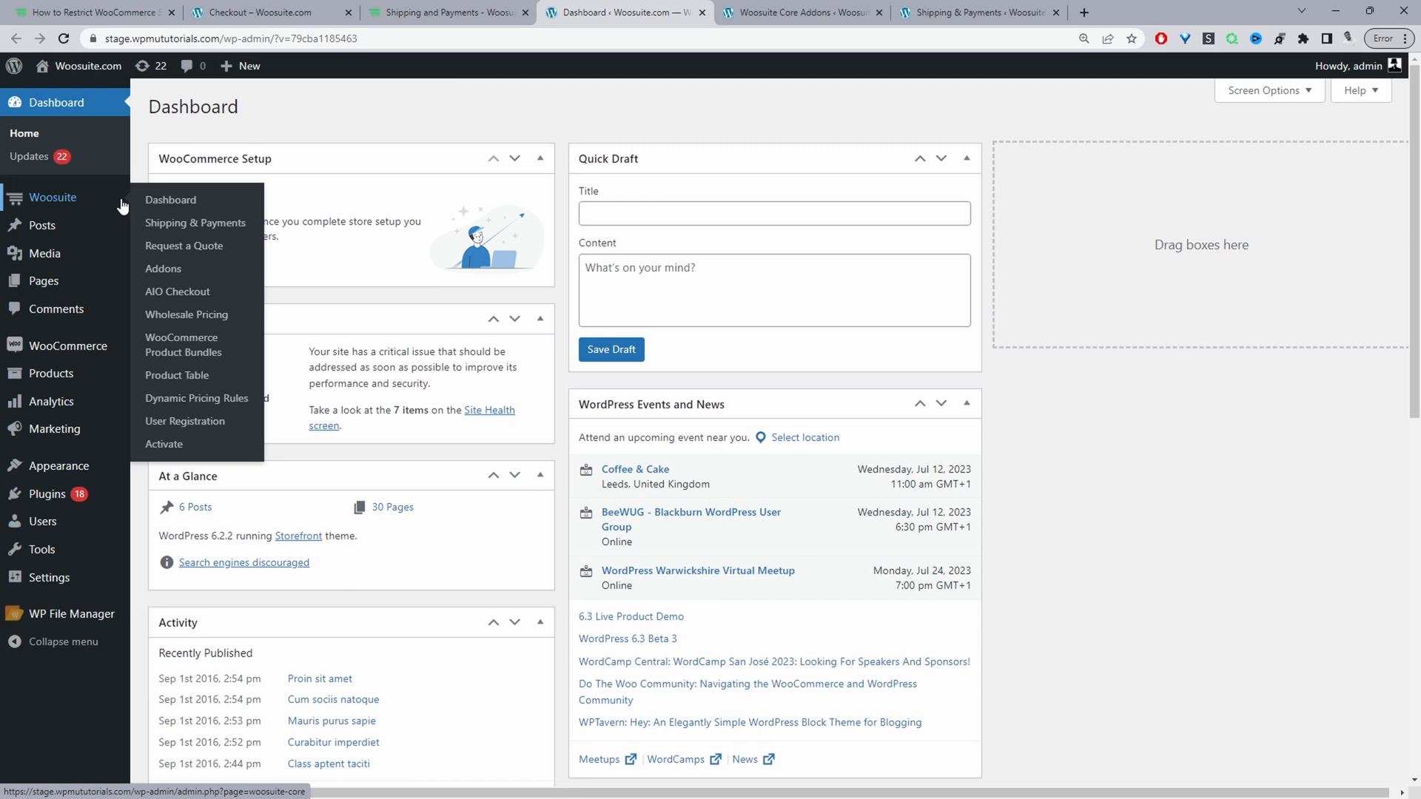
mouse_move(164, 442)
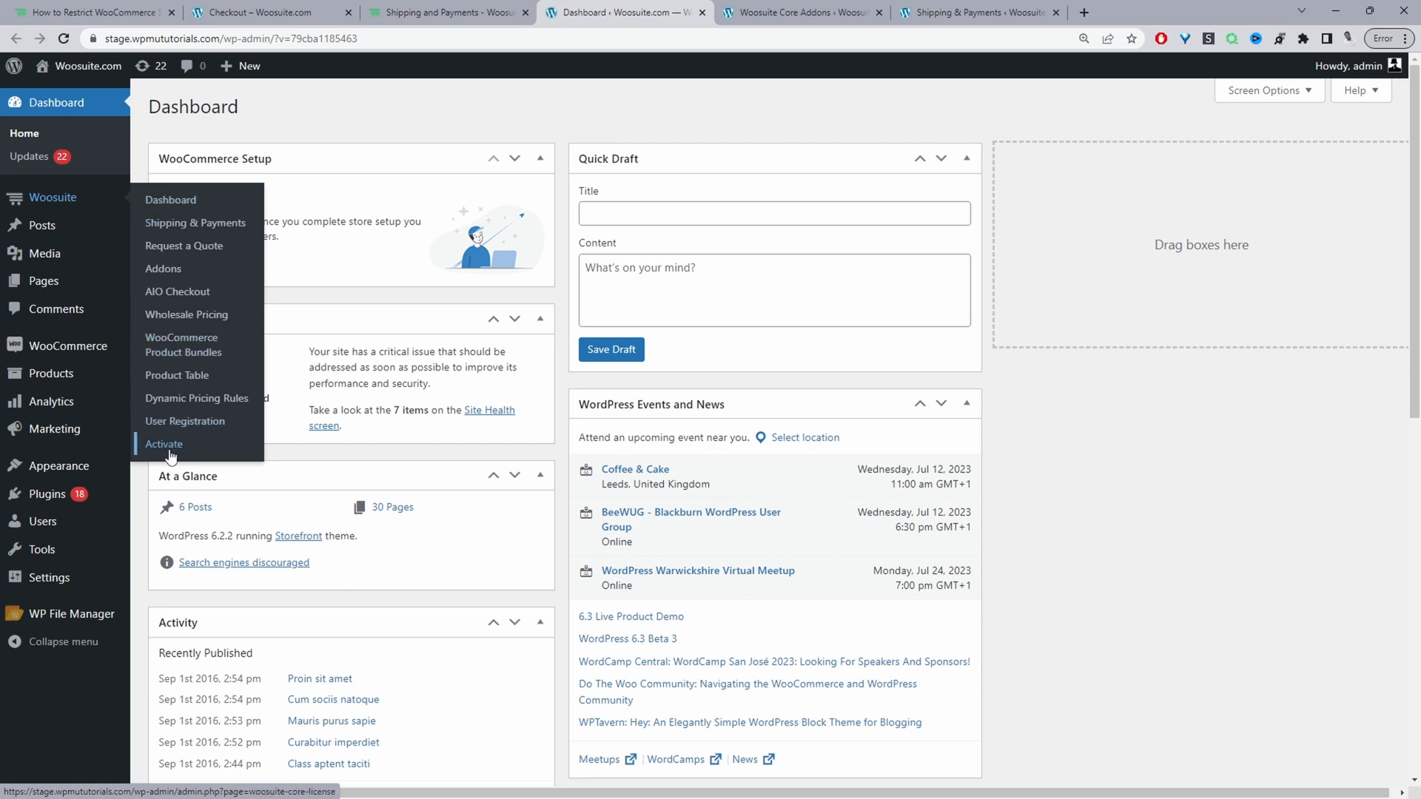
mouse_move(185, 421)
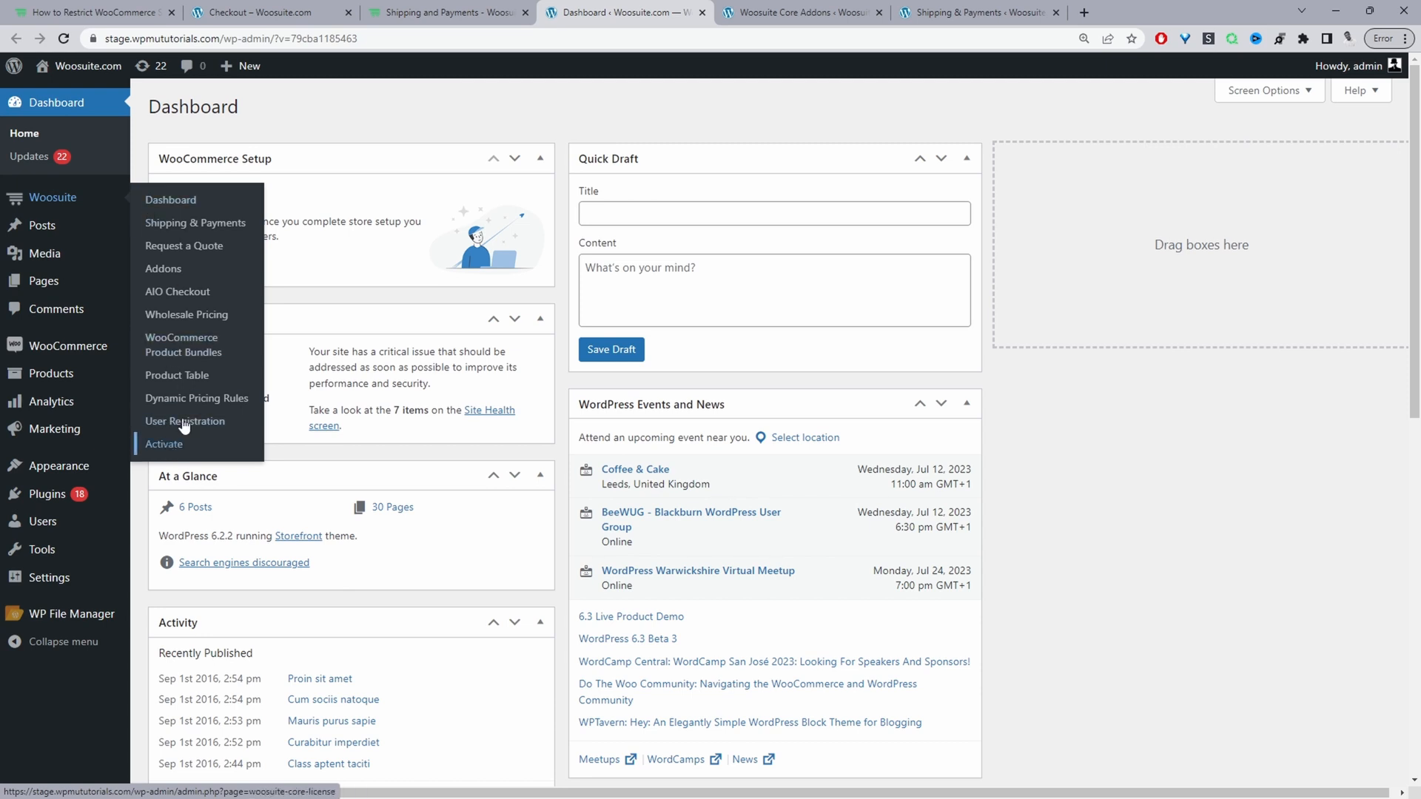
mouse_move(163, 277)
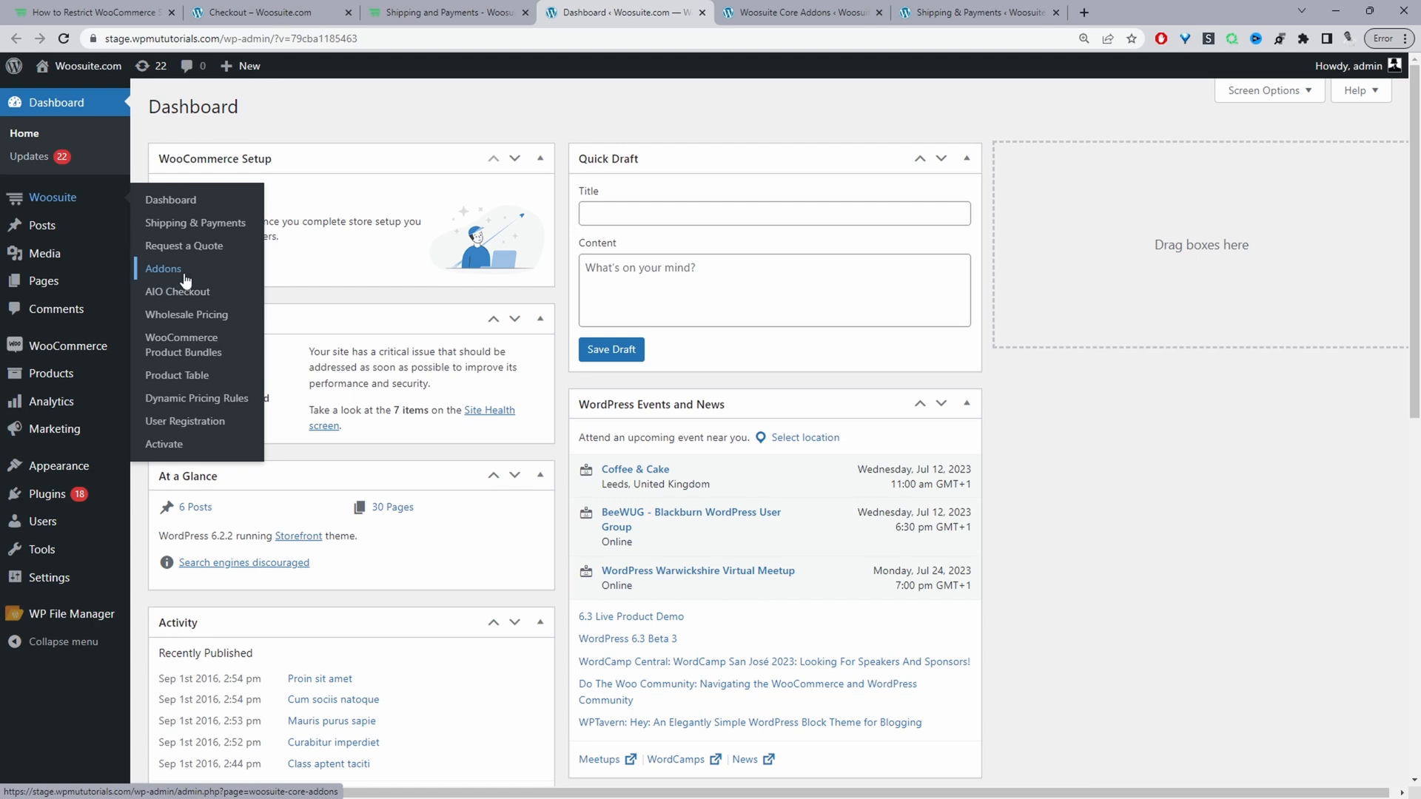
Step: Browse the Woosuite Addons list to the enabled Dynamic Shipping and Payments card
click(163, 268)
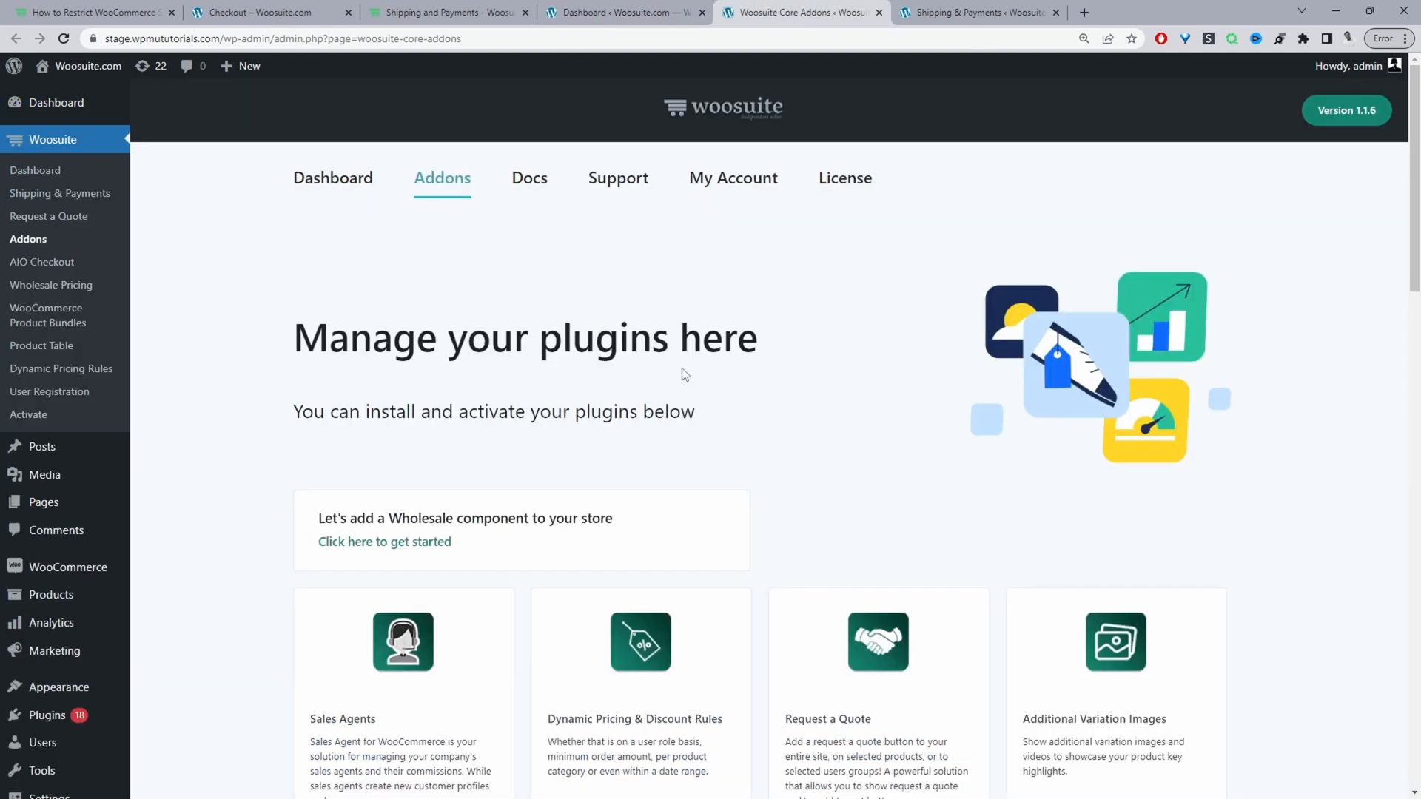
scroll(down, 3)
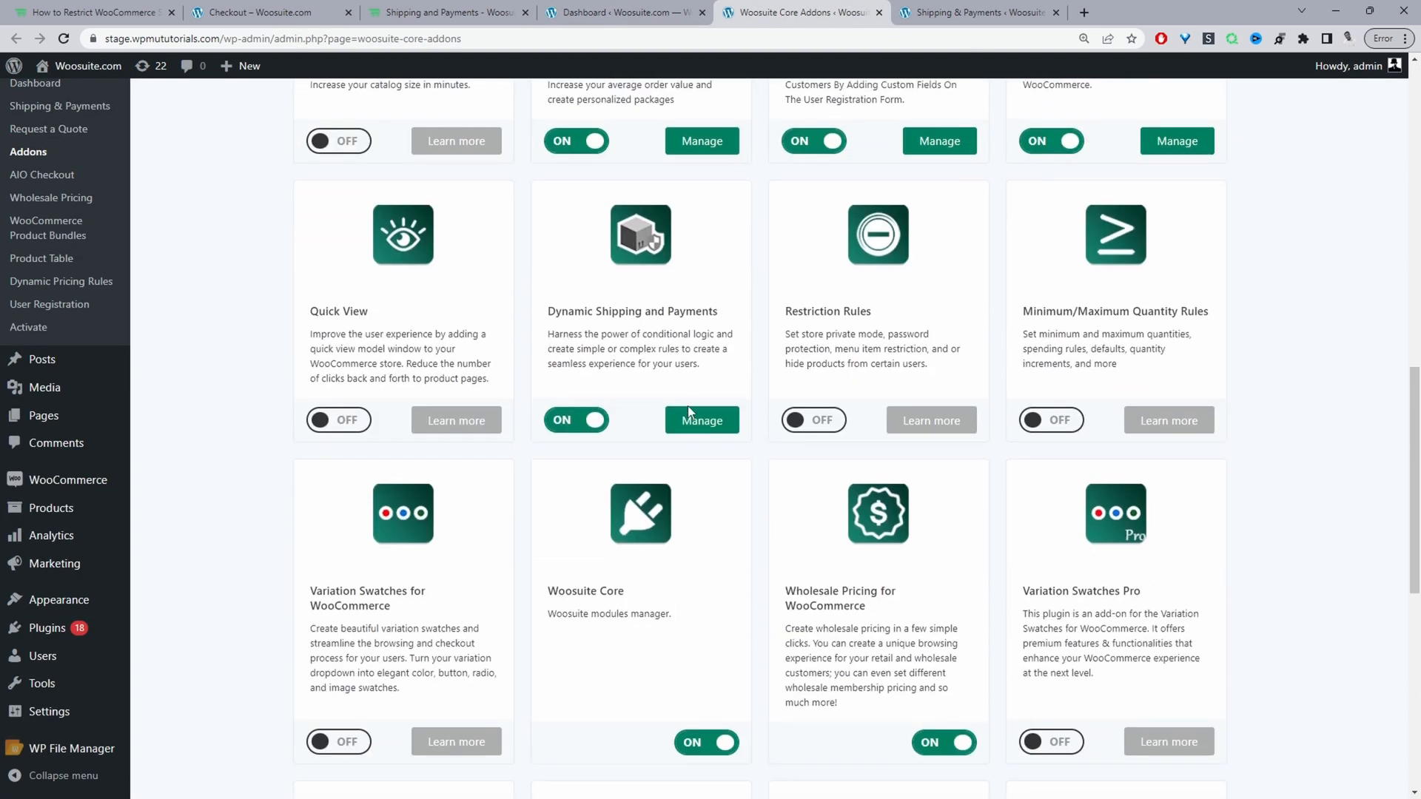
scroll(down, 3)
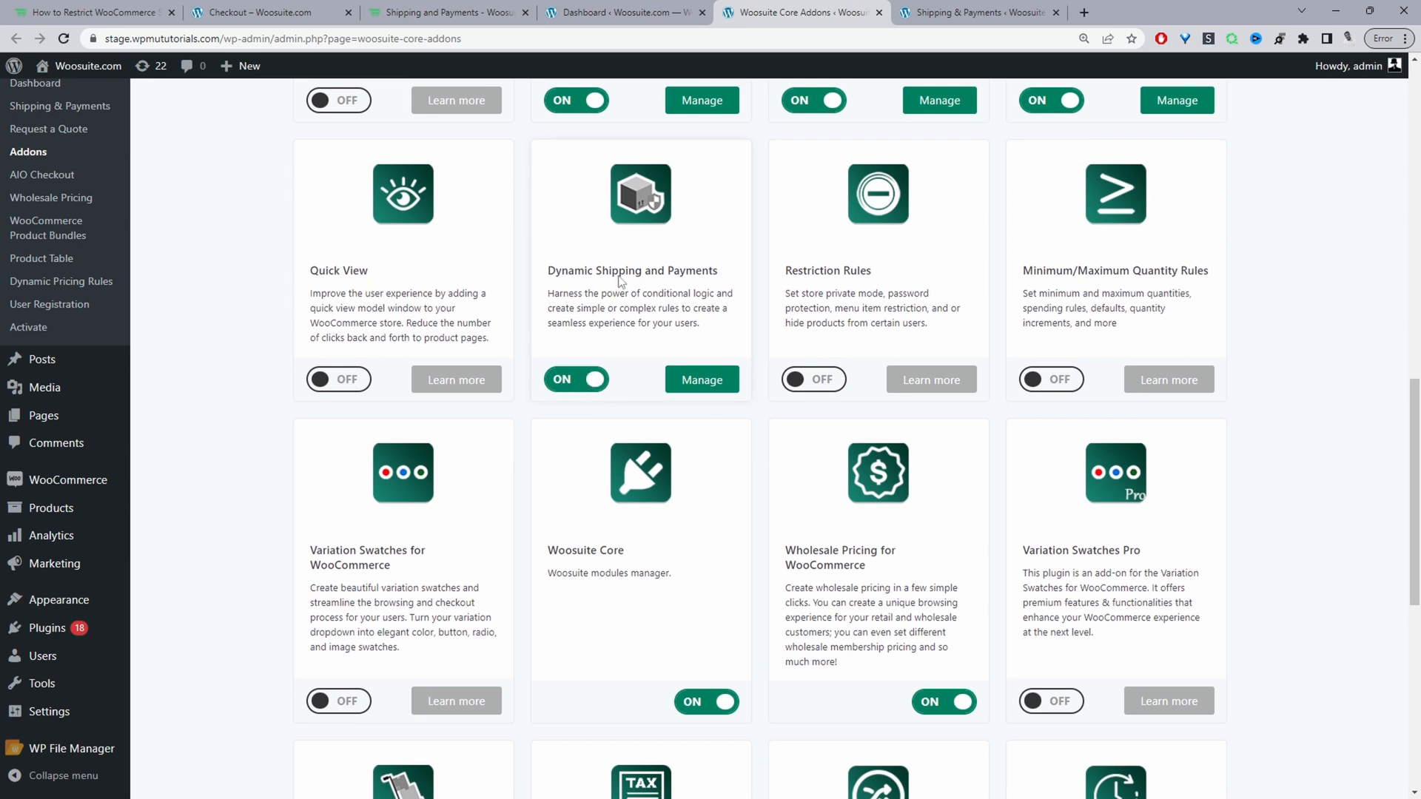
mouse_move(641, 373)
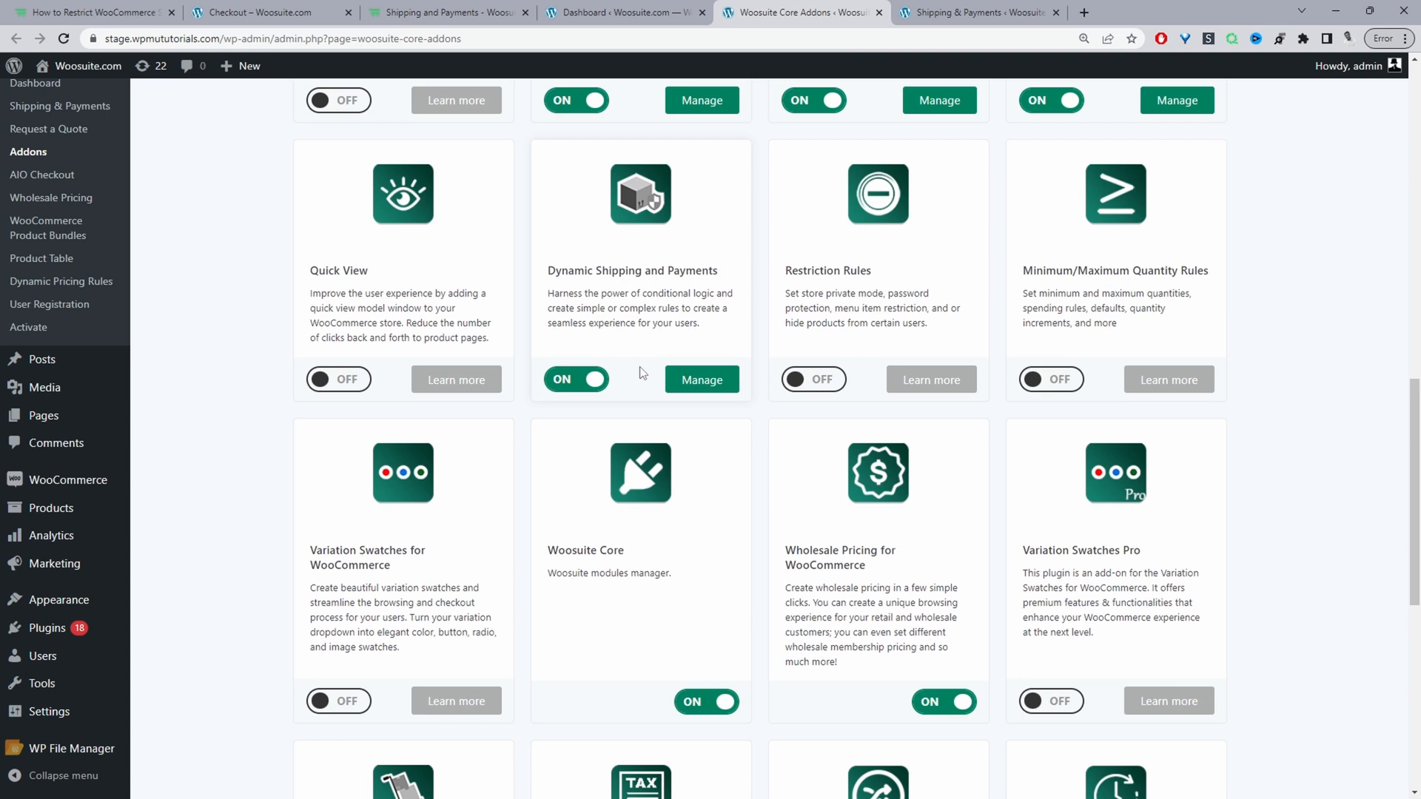
mouse_move(662, 385)
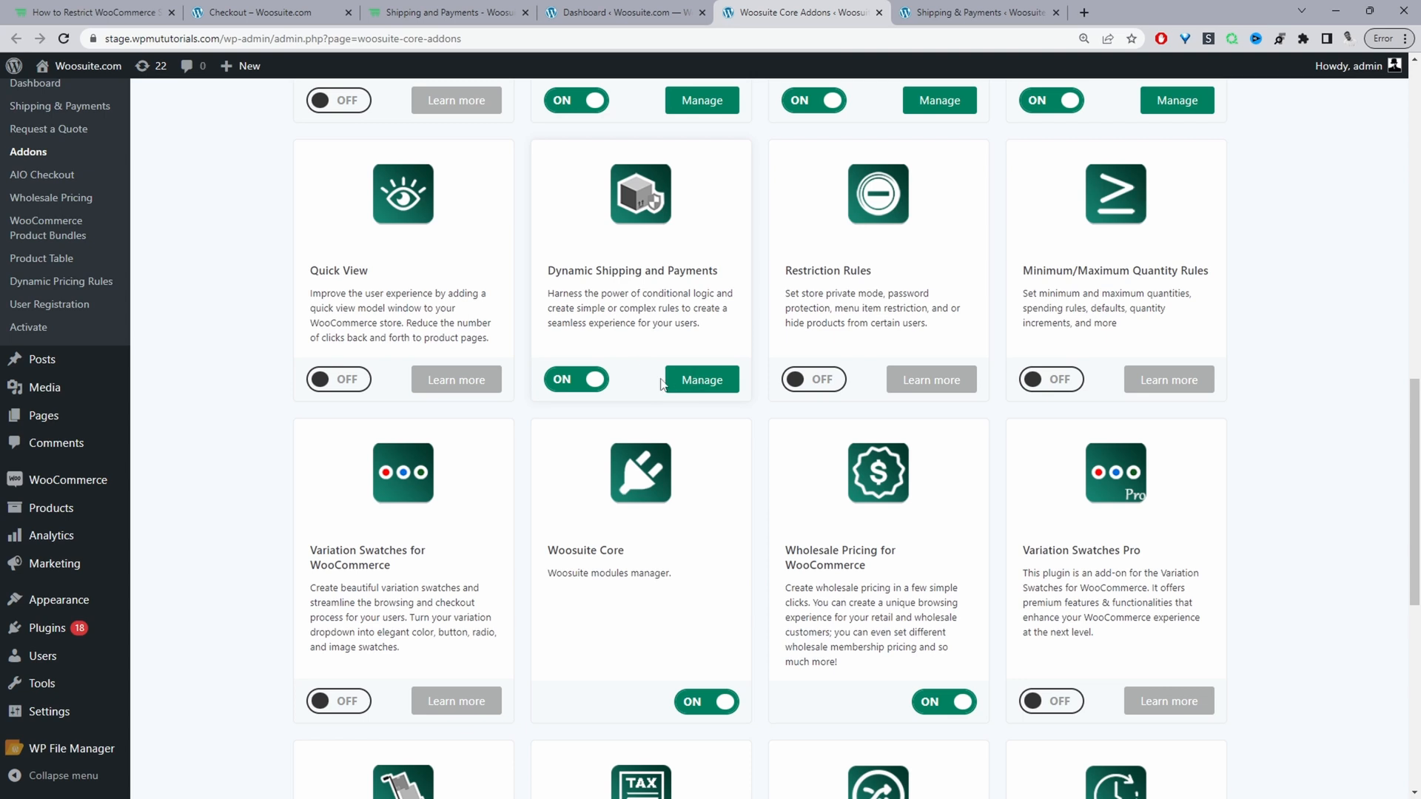
mouse_move(394, 258)
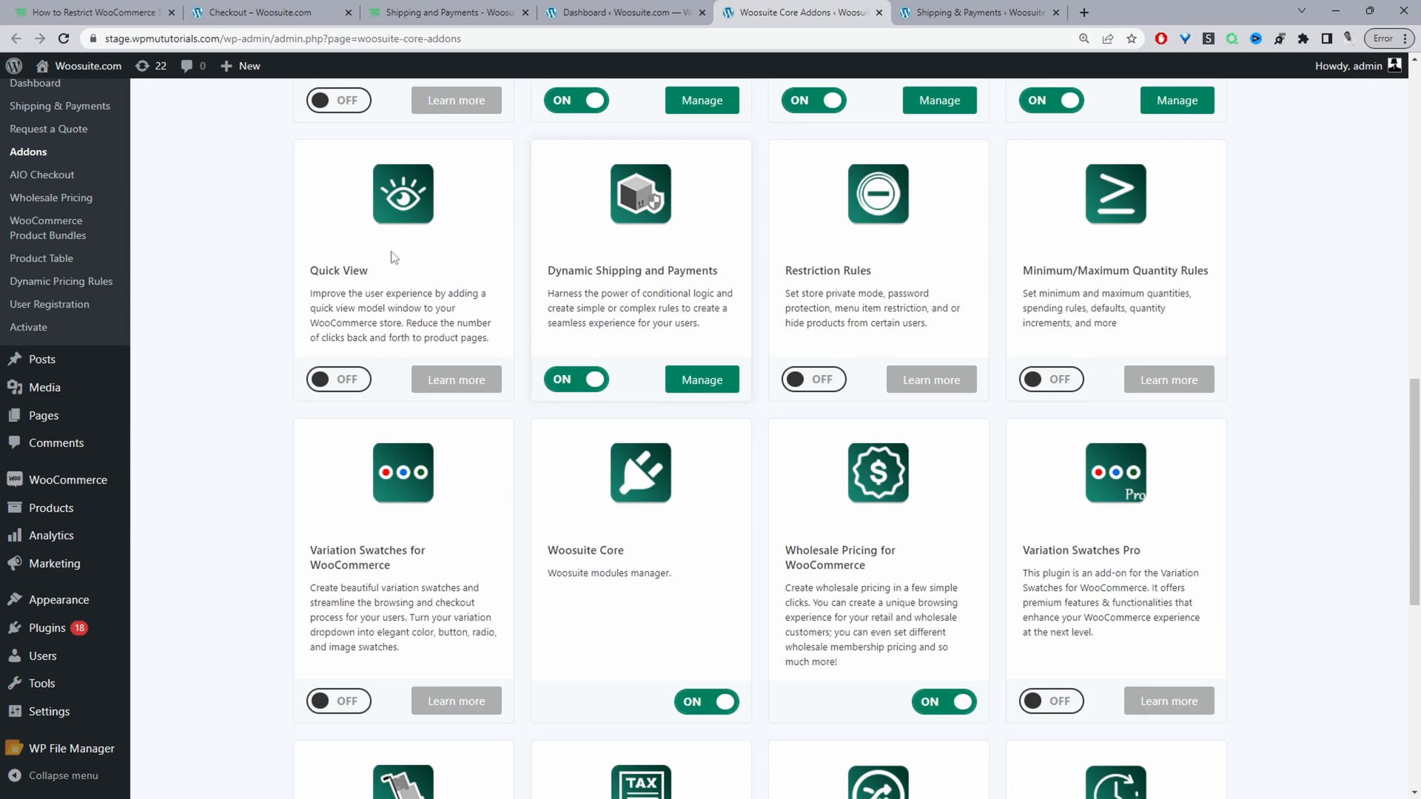
scroll(up, 3)
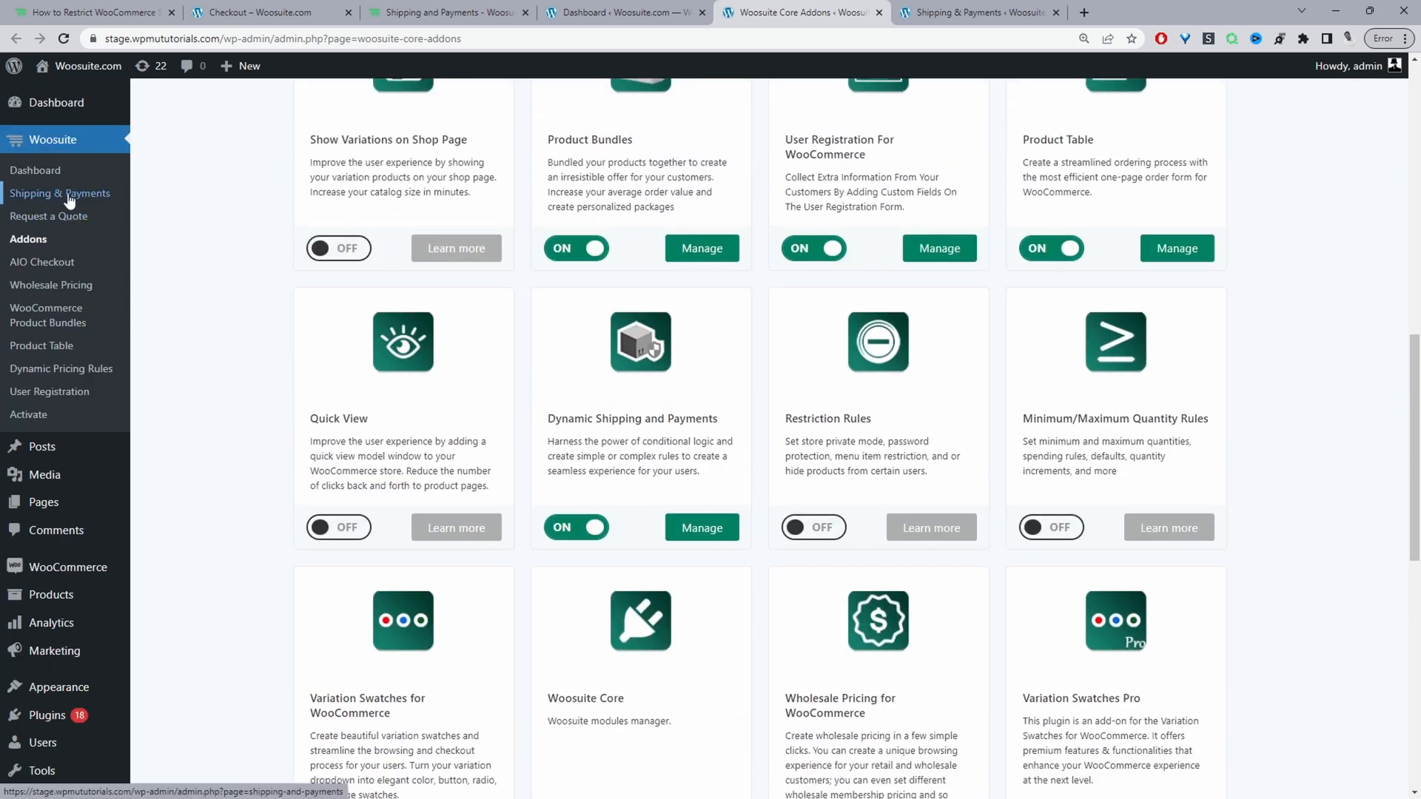
Step: Add a blank restriction #2 on the Shipping Methods tab, then remove it, leaving the postcode rule
click(59, 193)
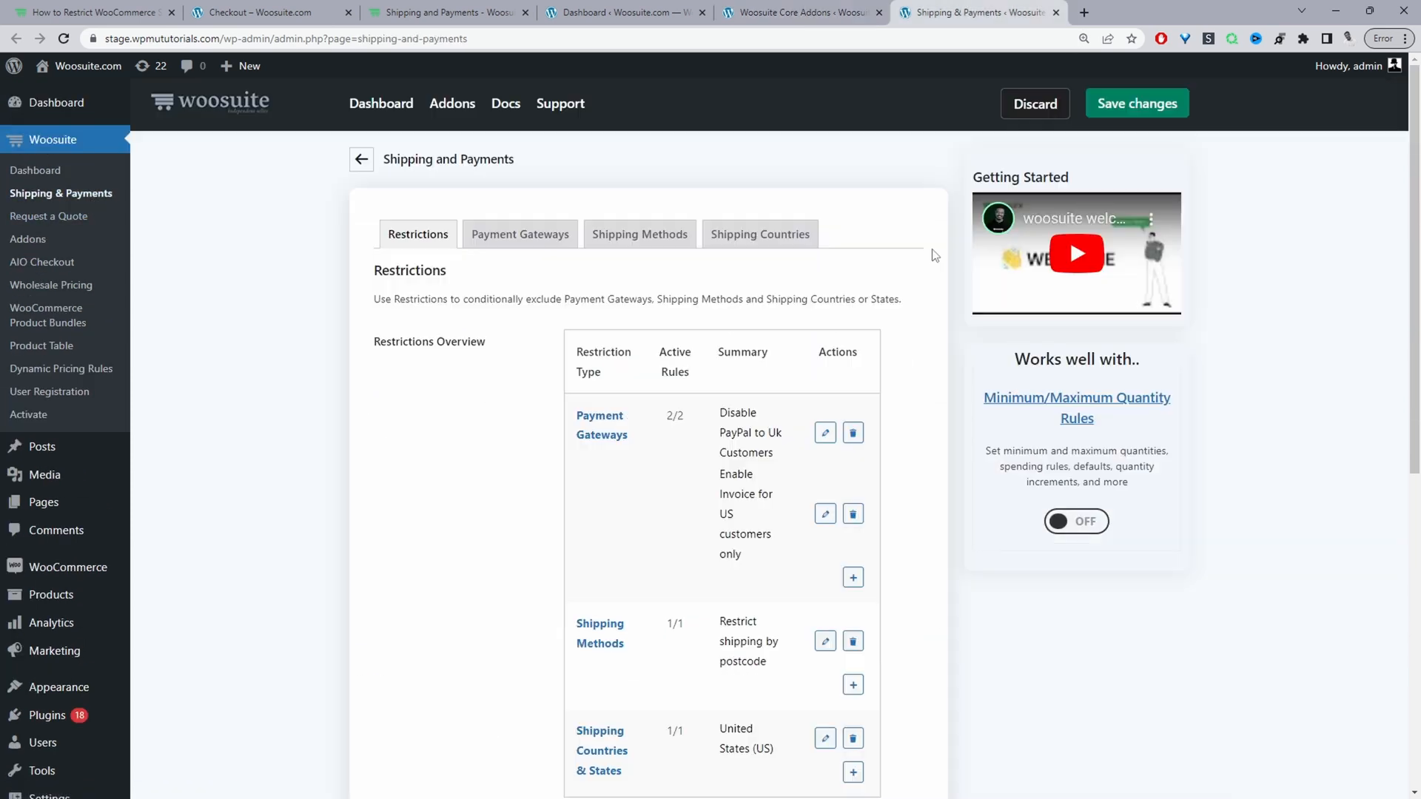
mouse_move(693, 284)
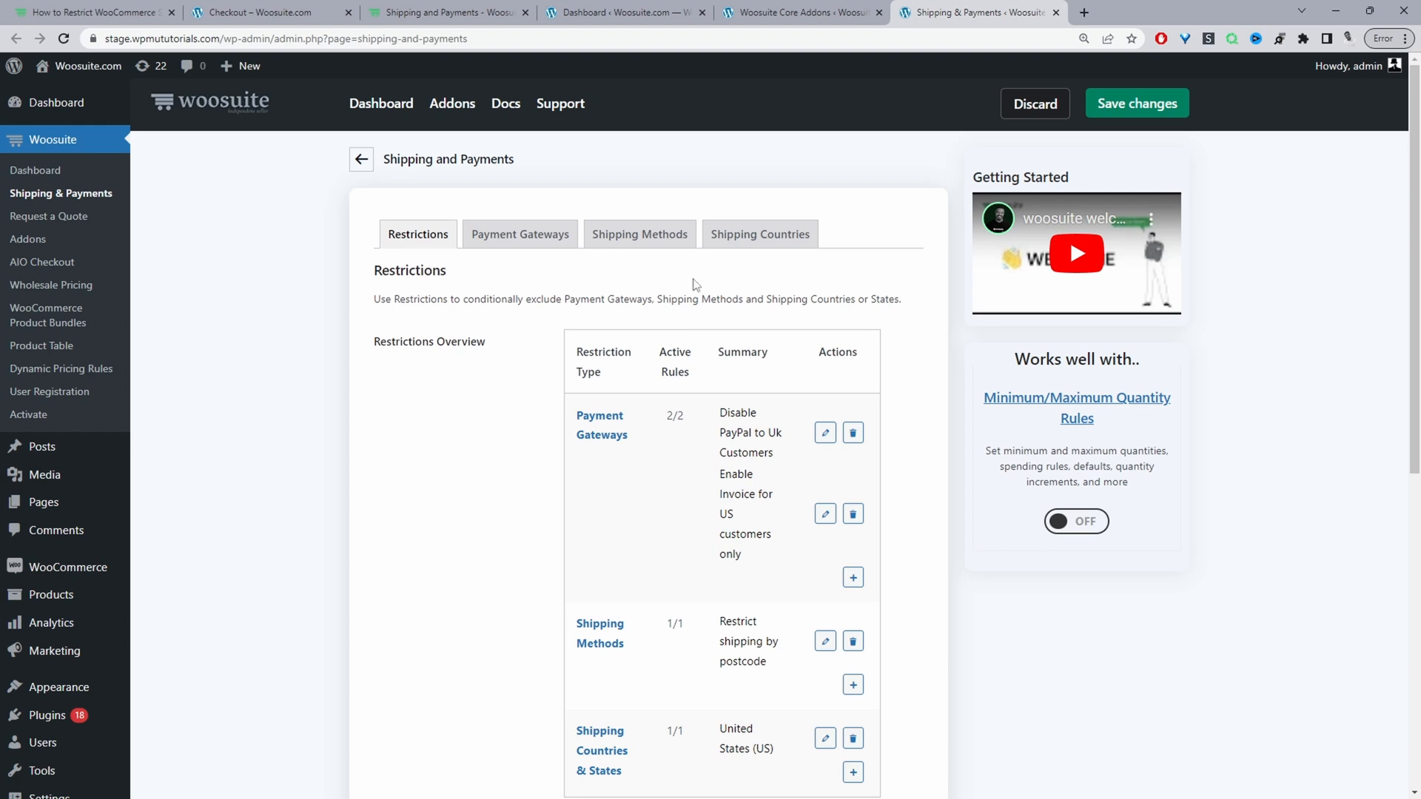
click(640, 234)
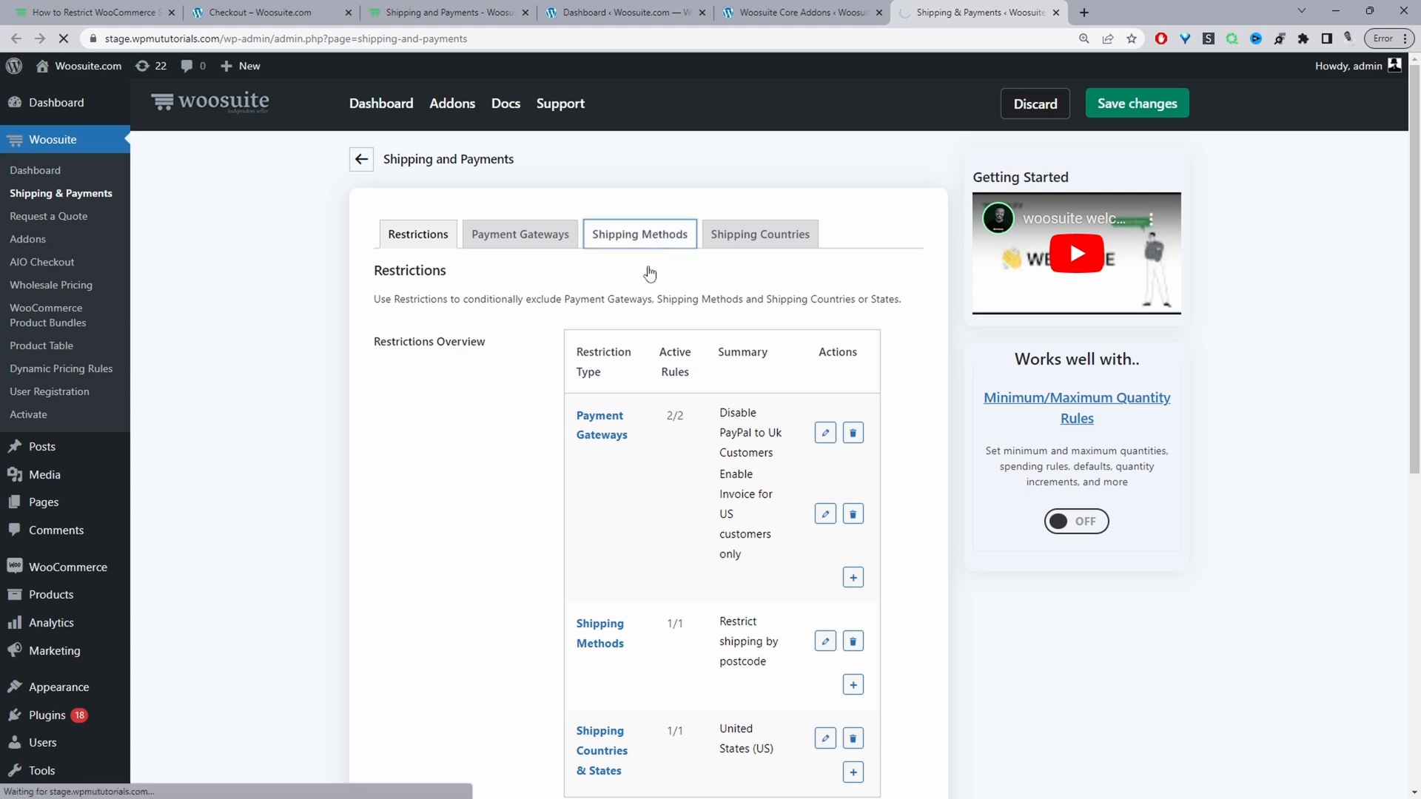
click(640, 234)
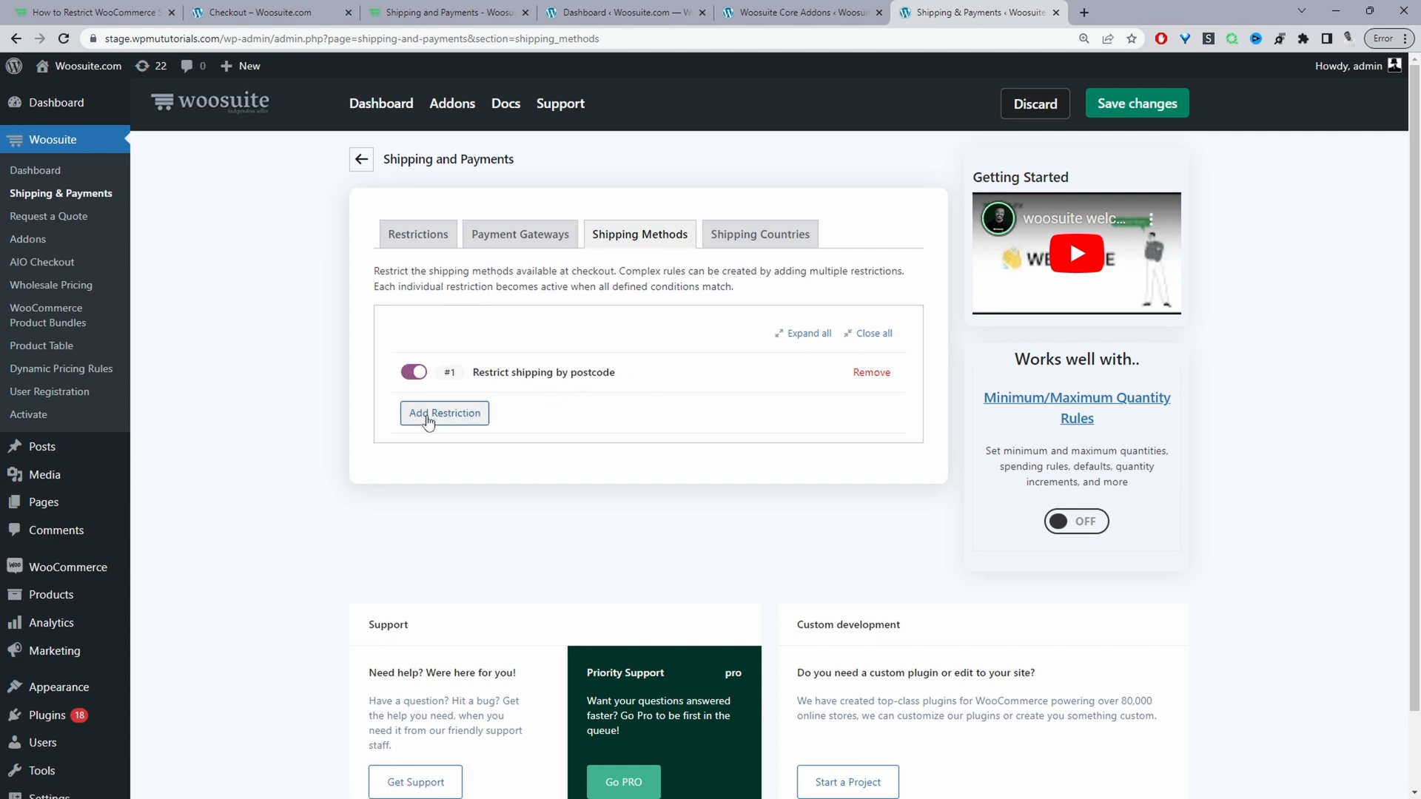
click(444, 413)
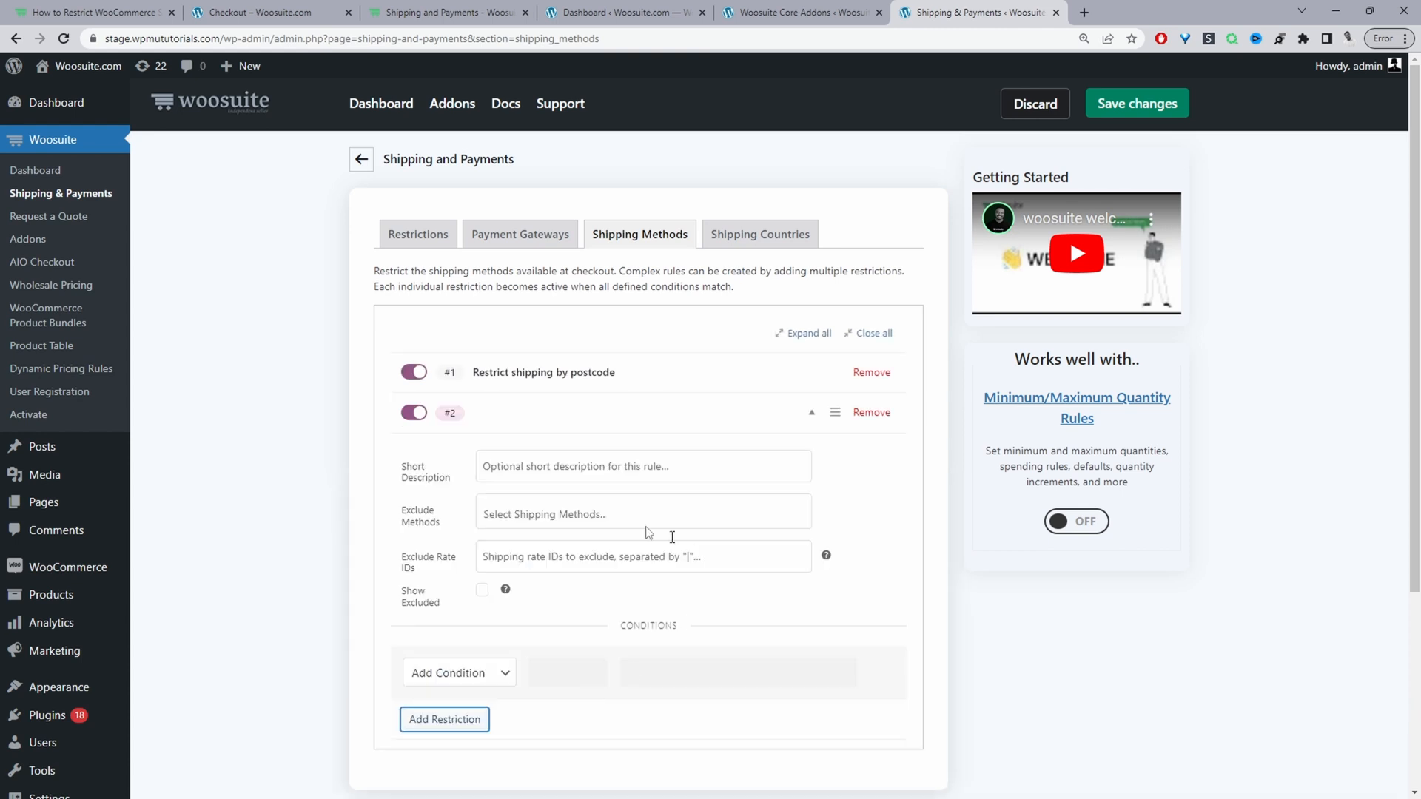
mouse_move(878, 424)
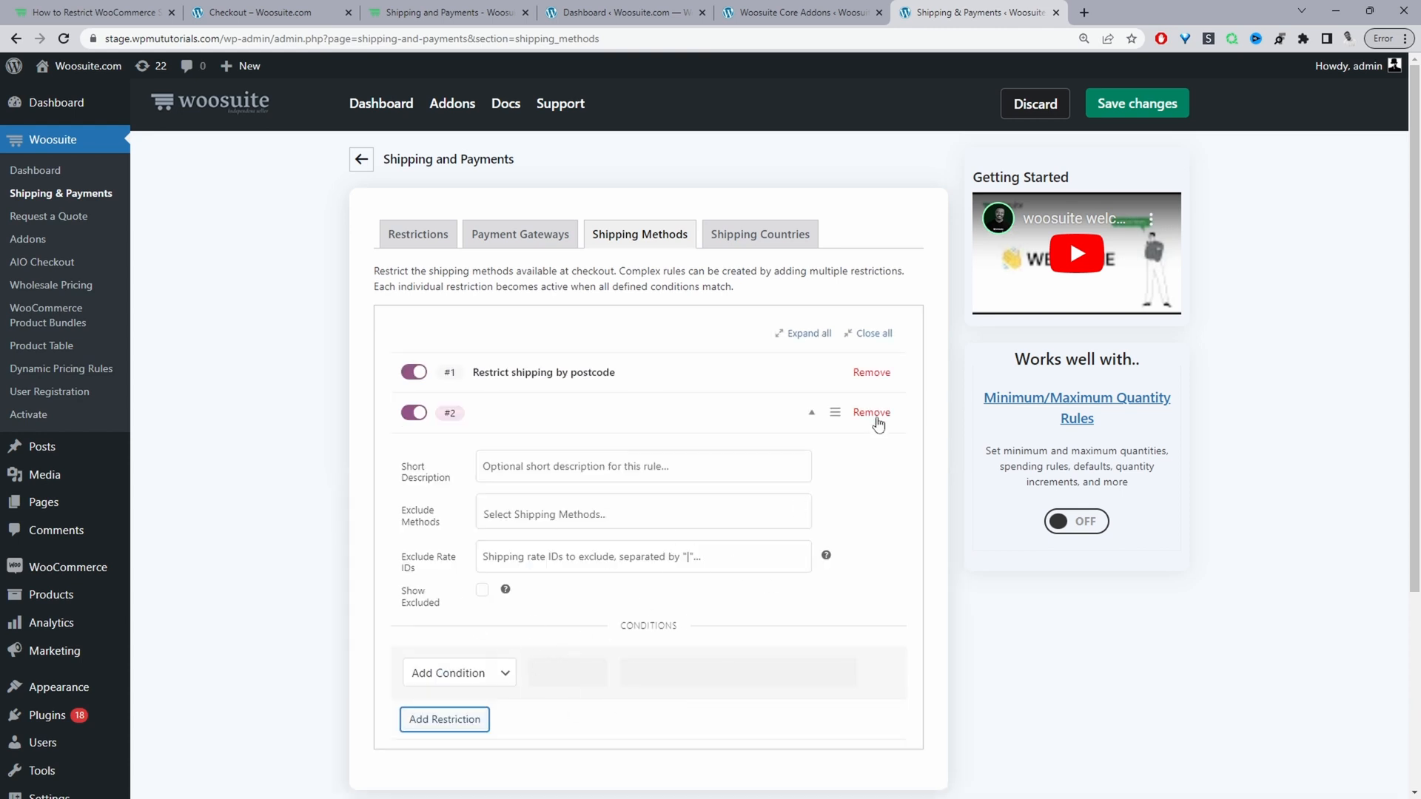
click(870, 413)
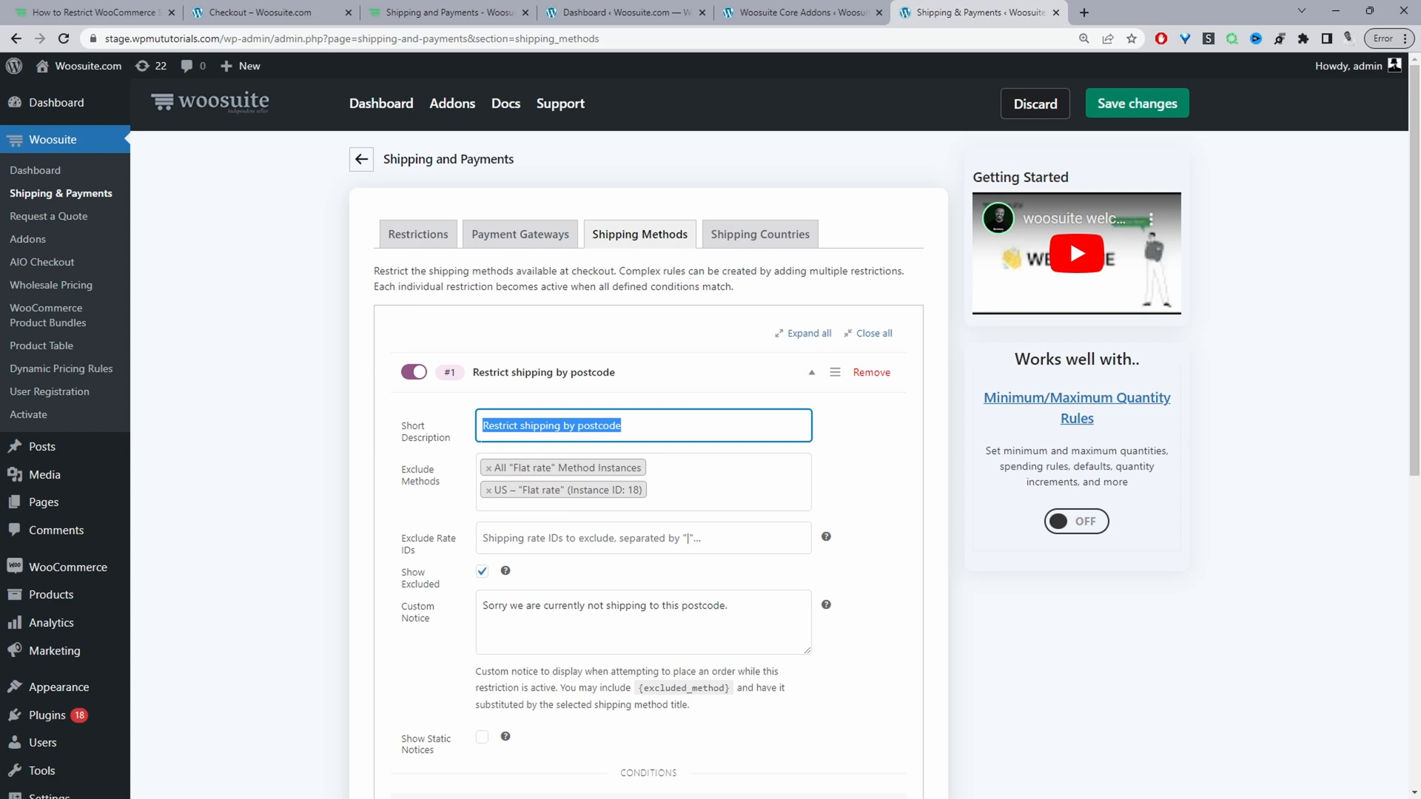
click(567, 425)
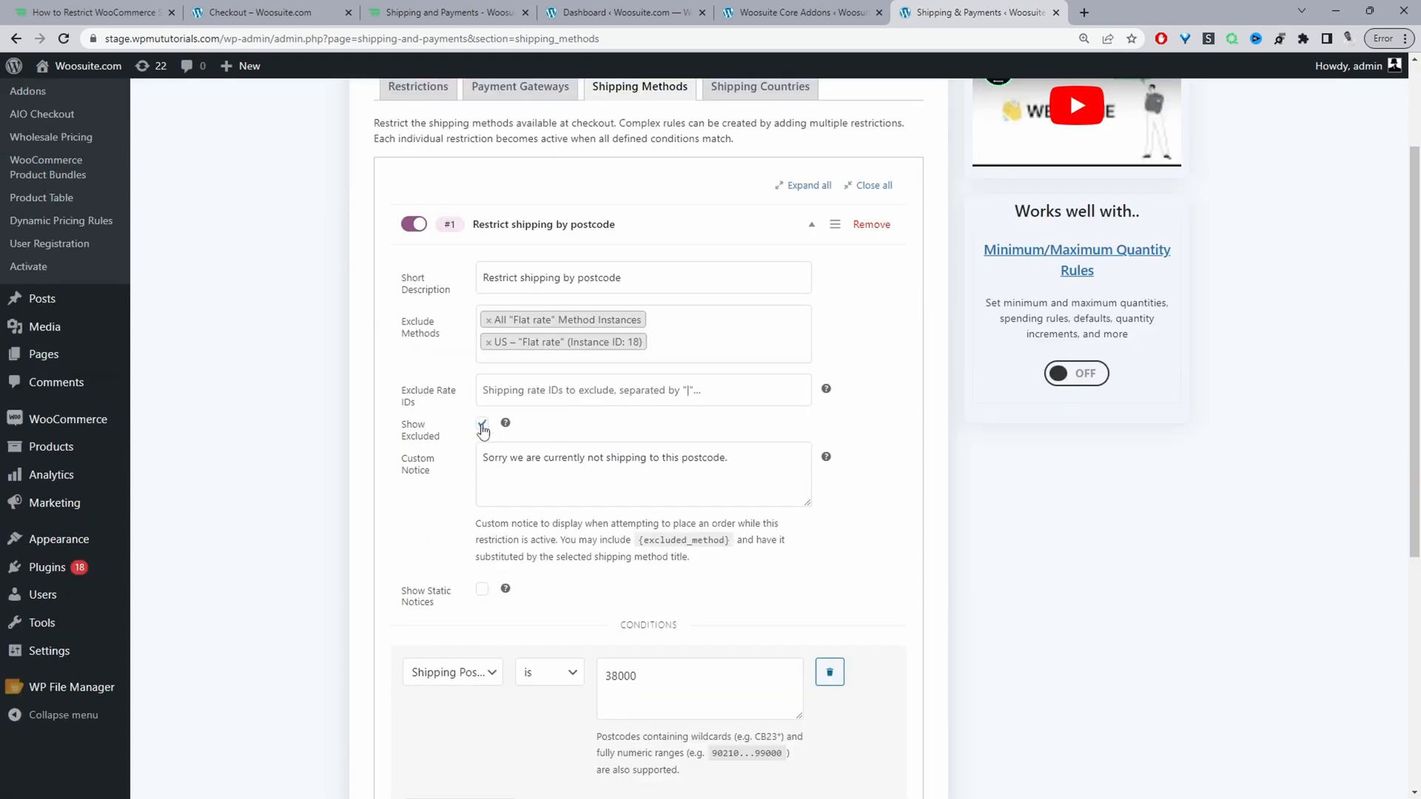
click(481, 423)
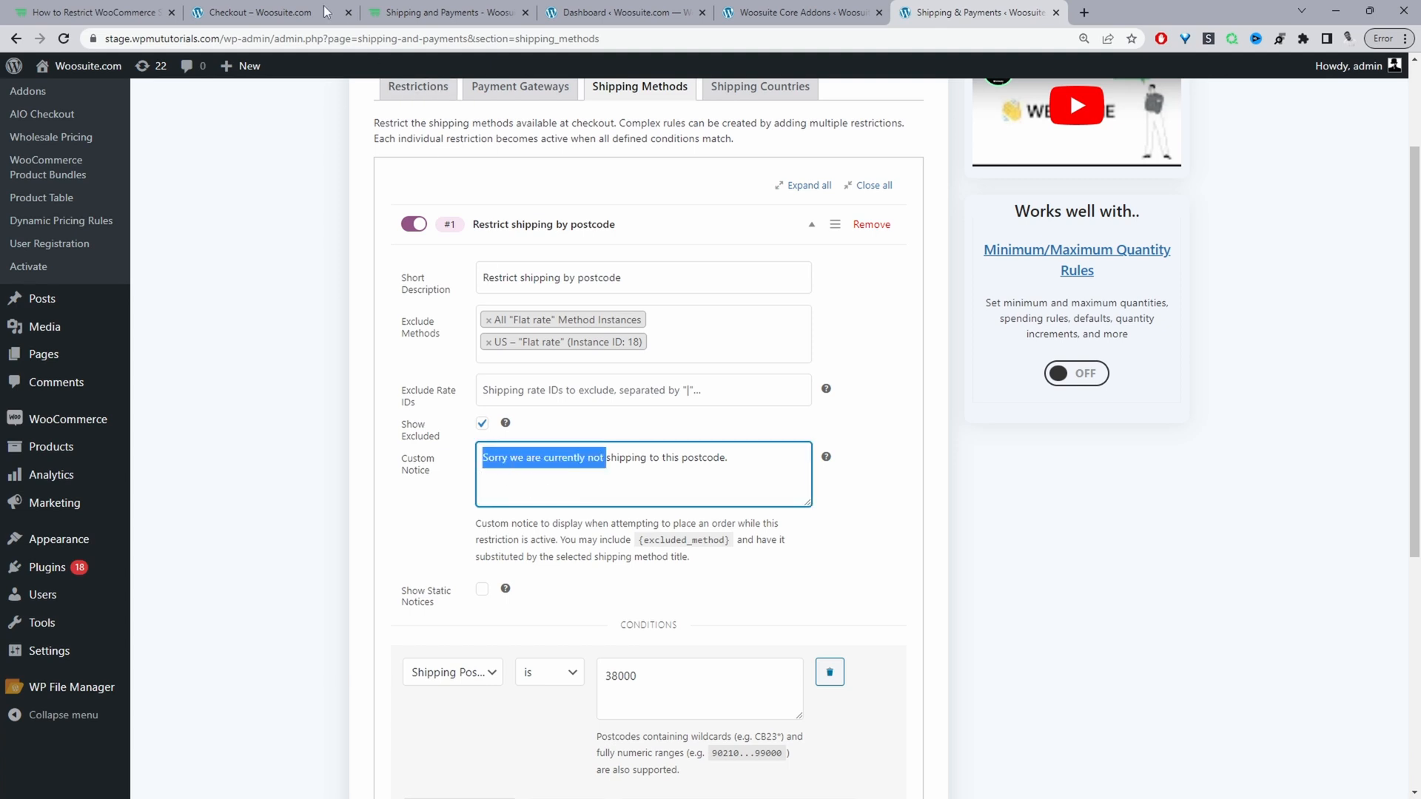
click(264, 12)
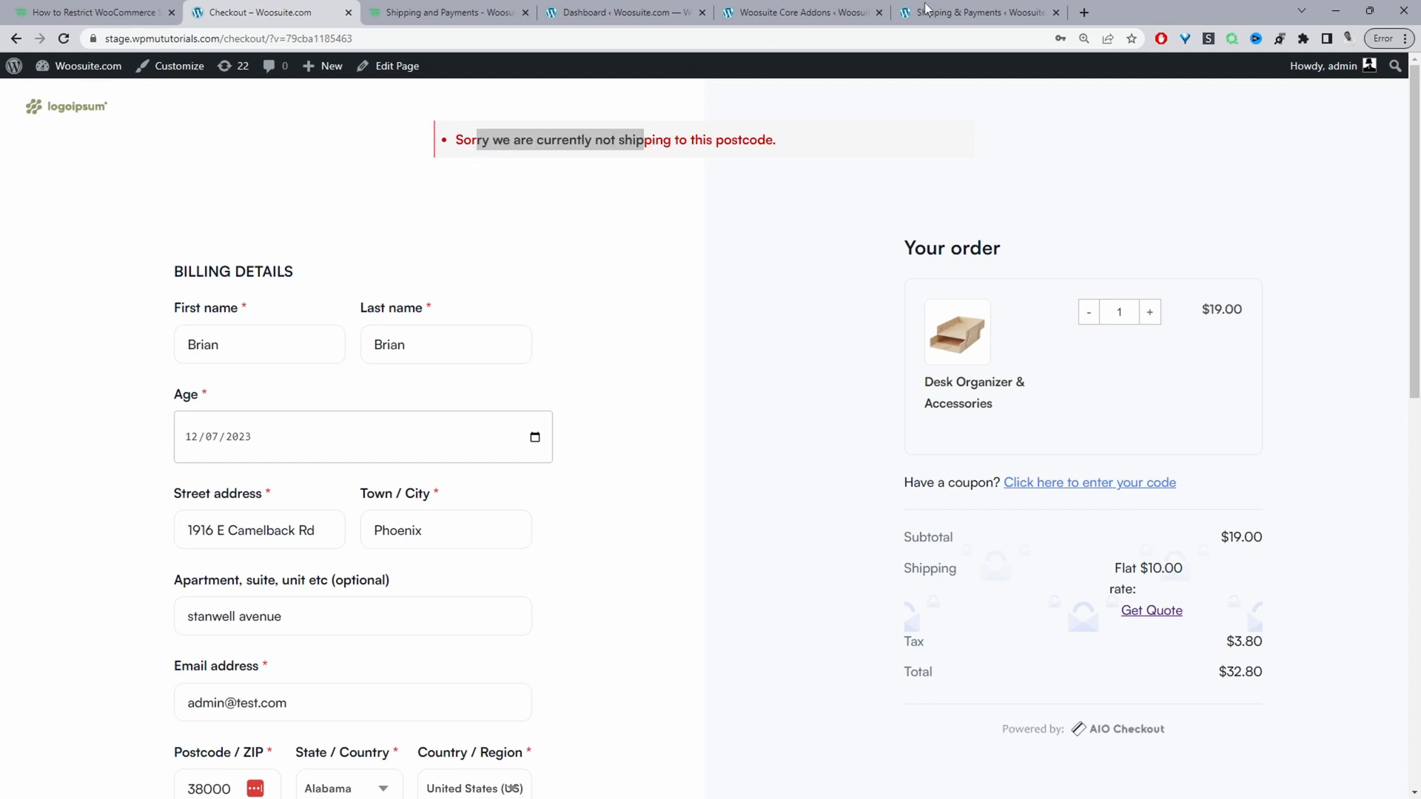
click(977, 12)
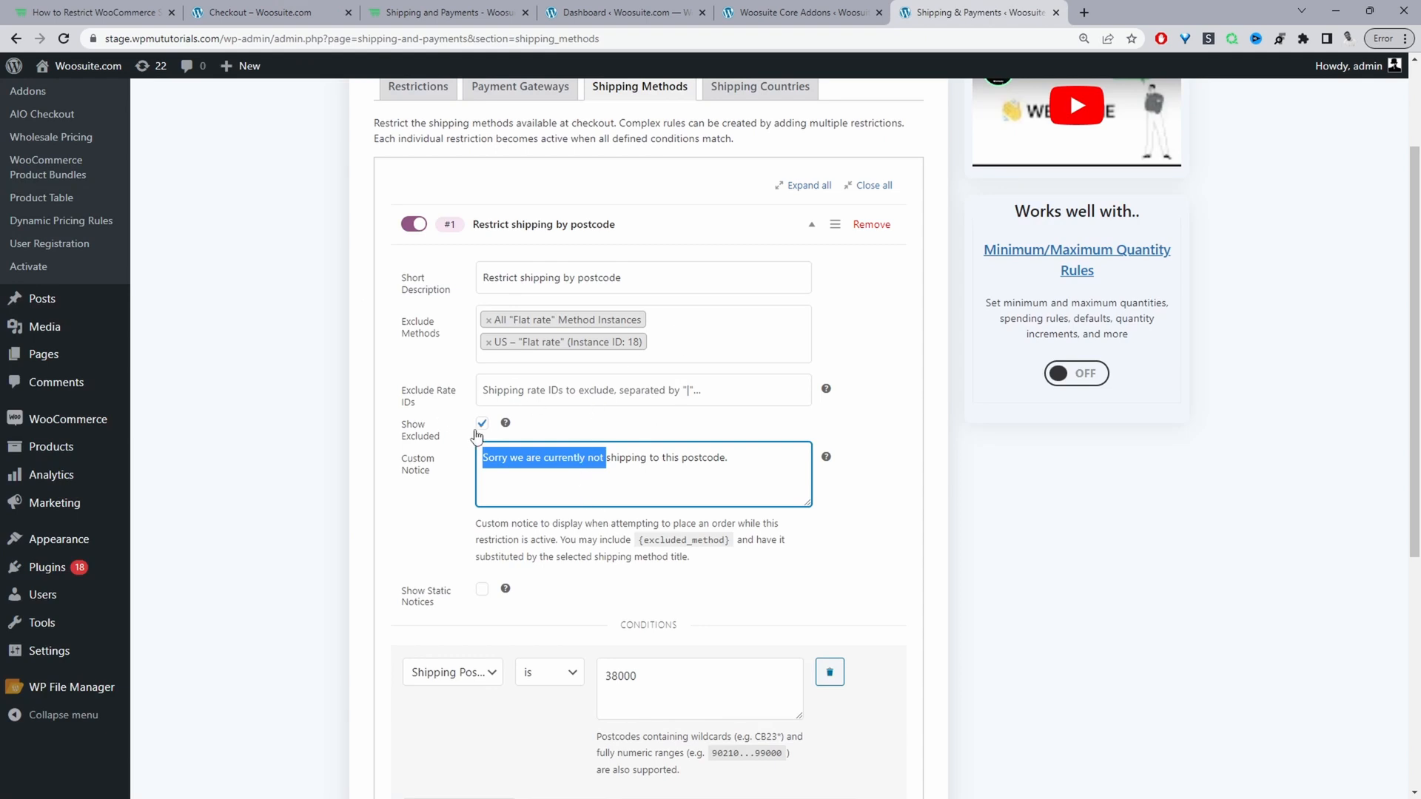
Step: Uncheck Show Excluded on the postcode rule and review the Add Condition options without adding one
click(481, 423)
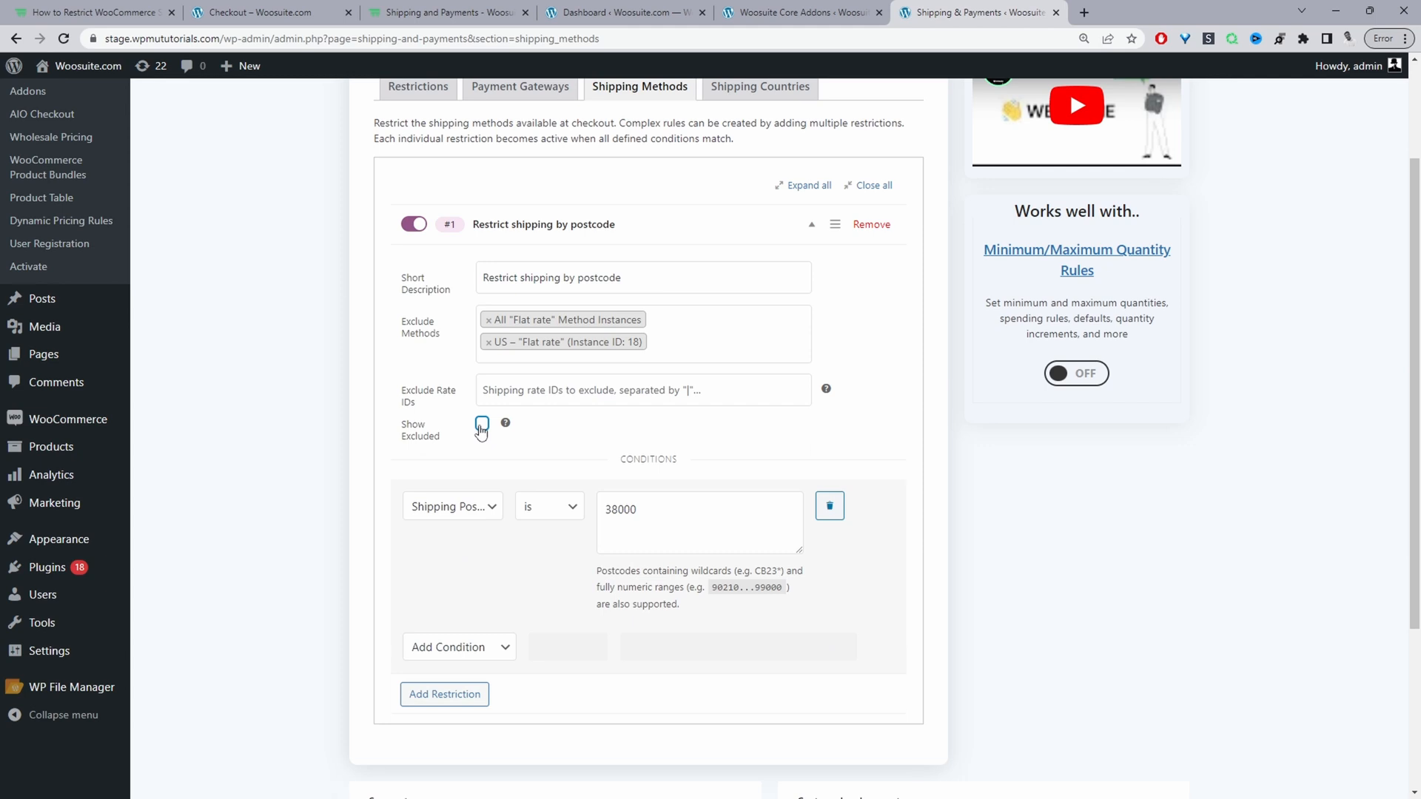
click(481, 423)
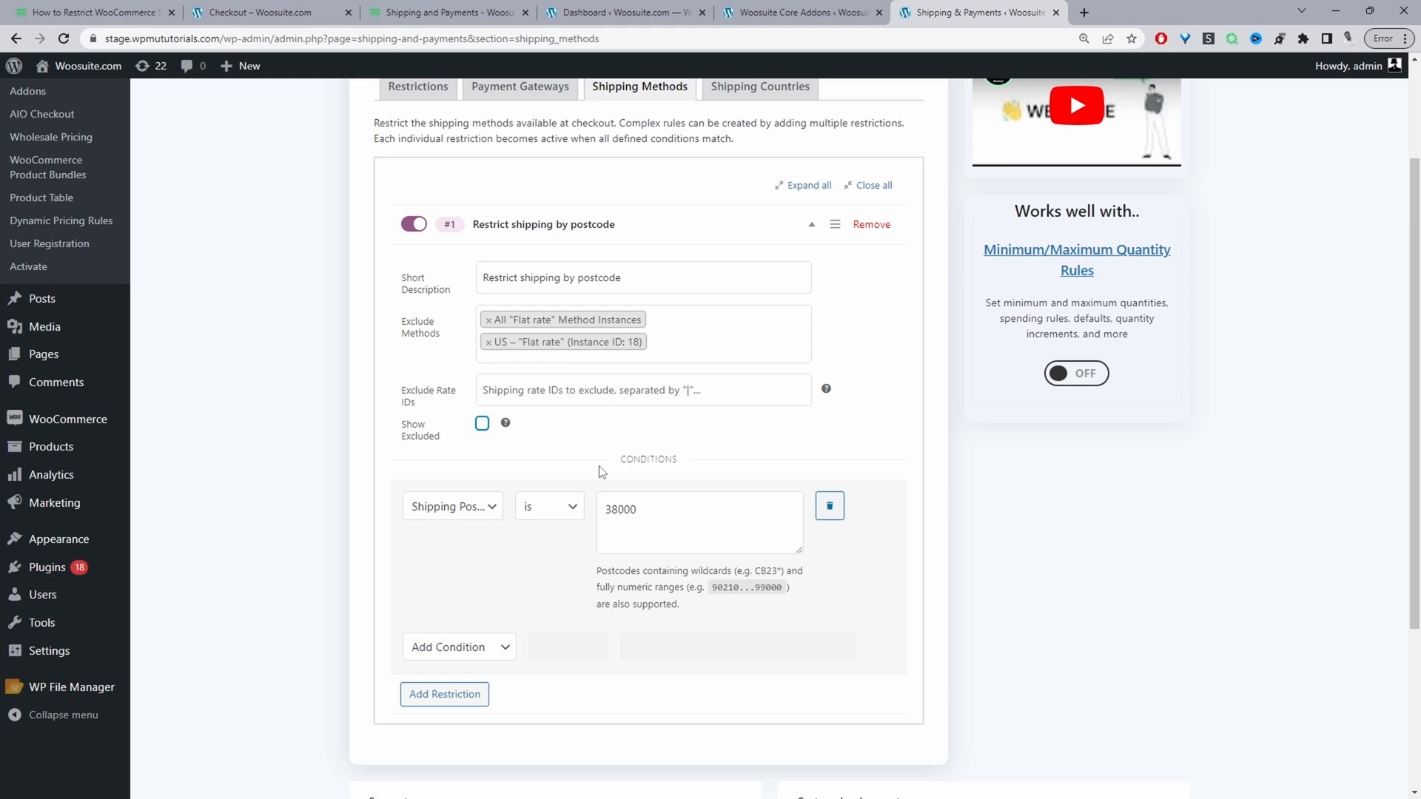
click(457, 647)
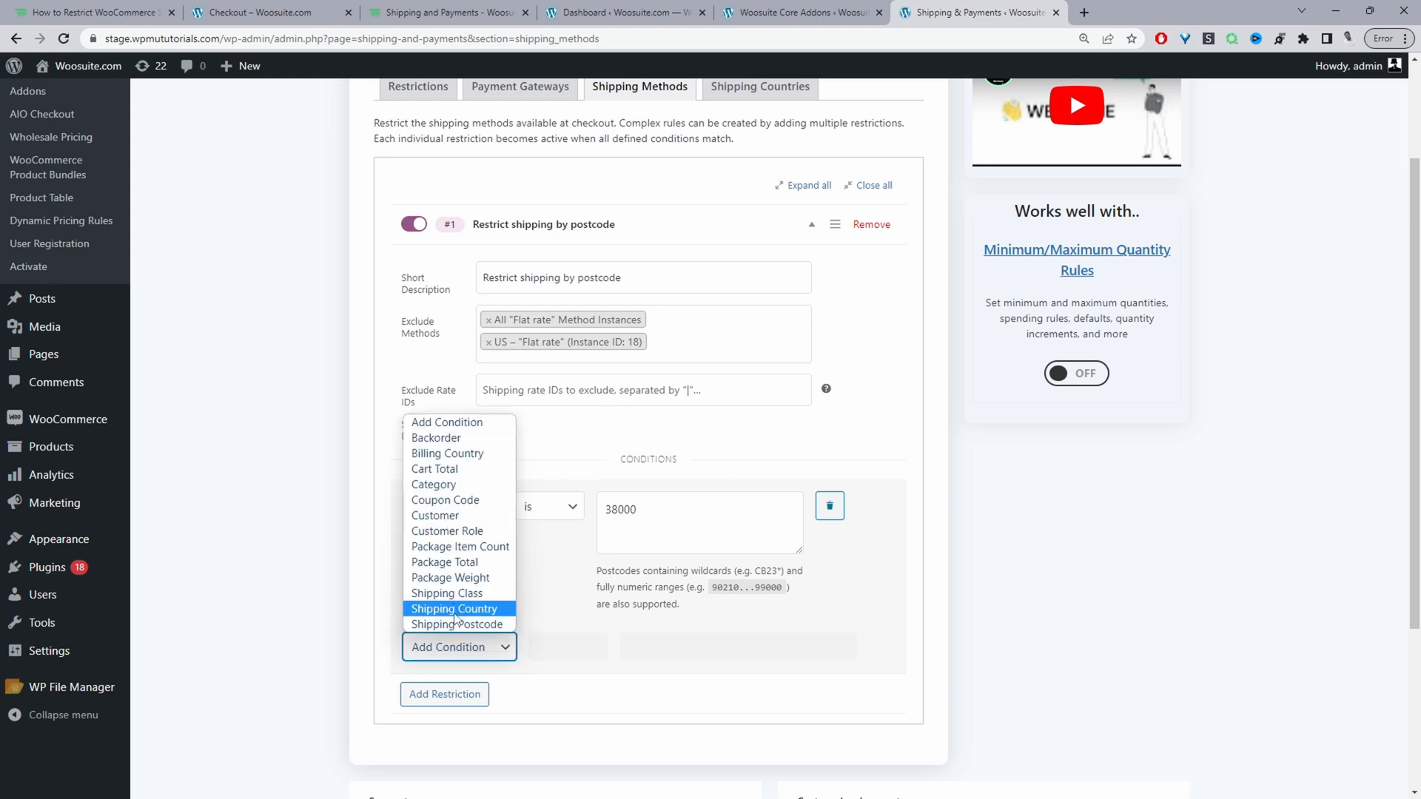
mouse_move(457, 625)
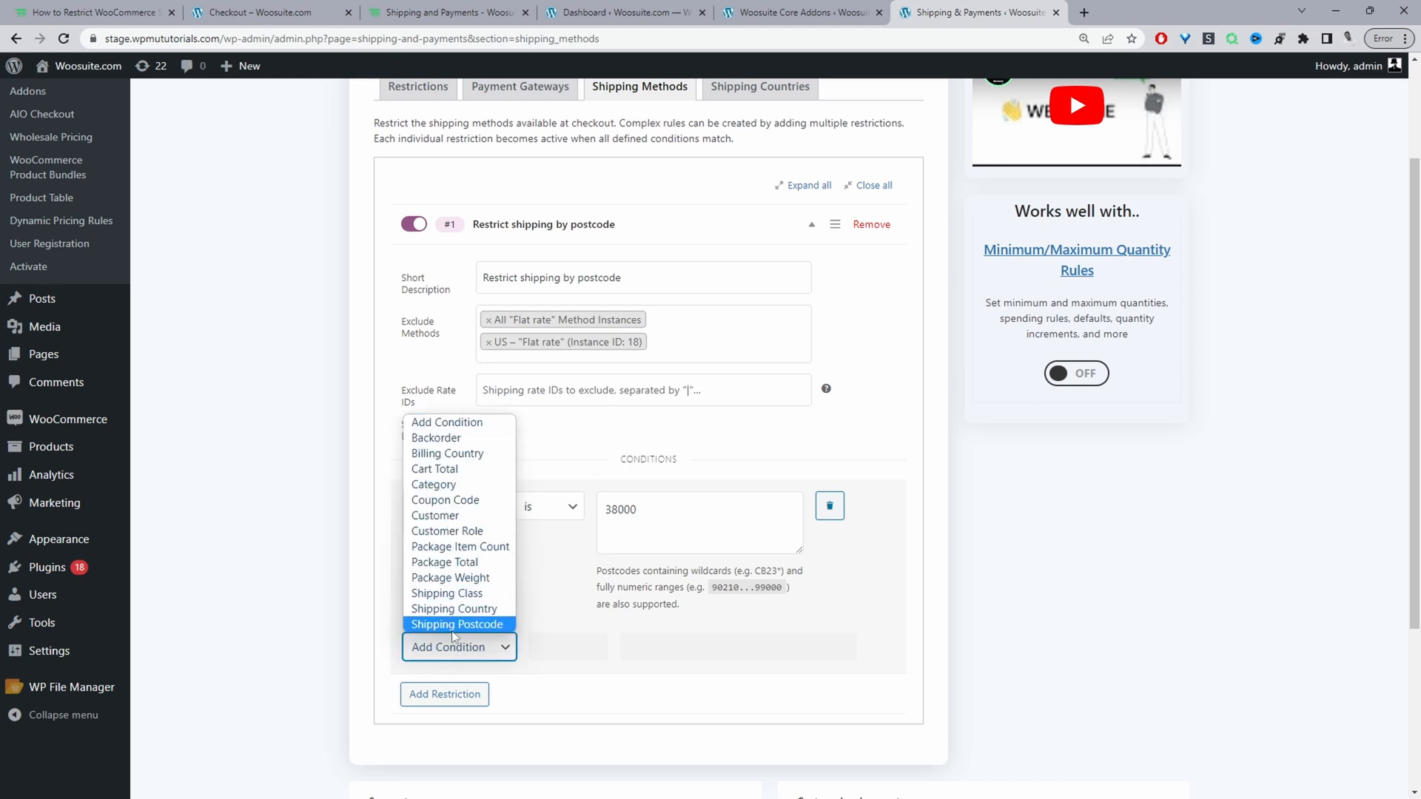
mouse_move(478, 636)
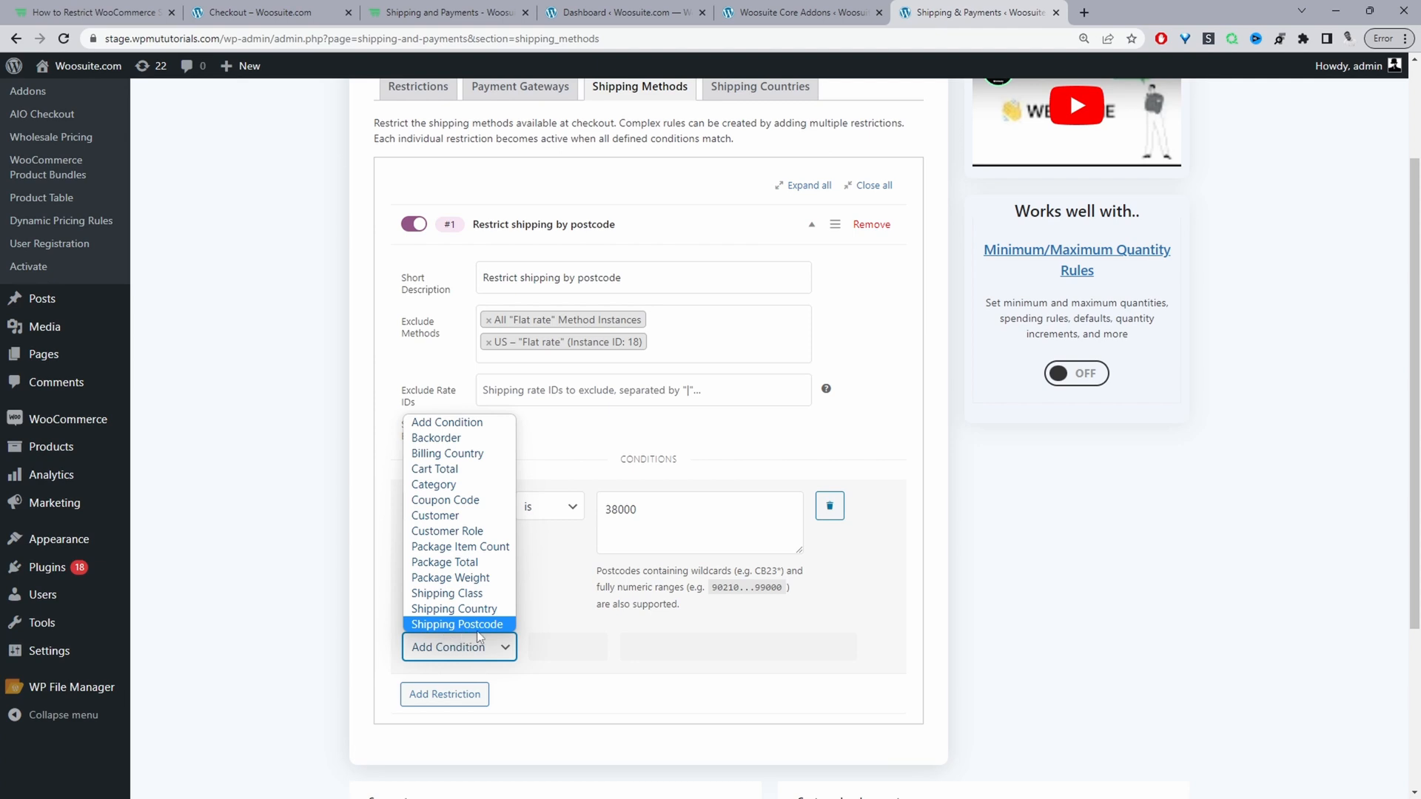
click(457, 624)
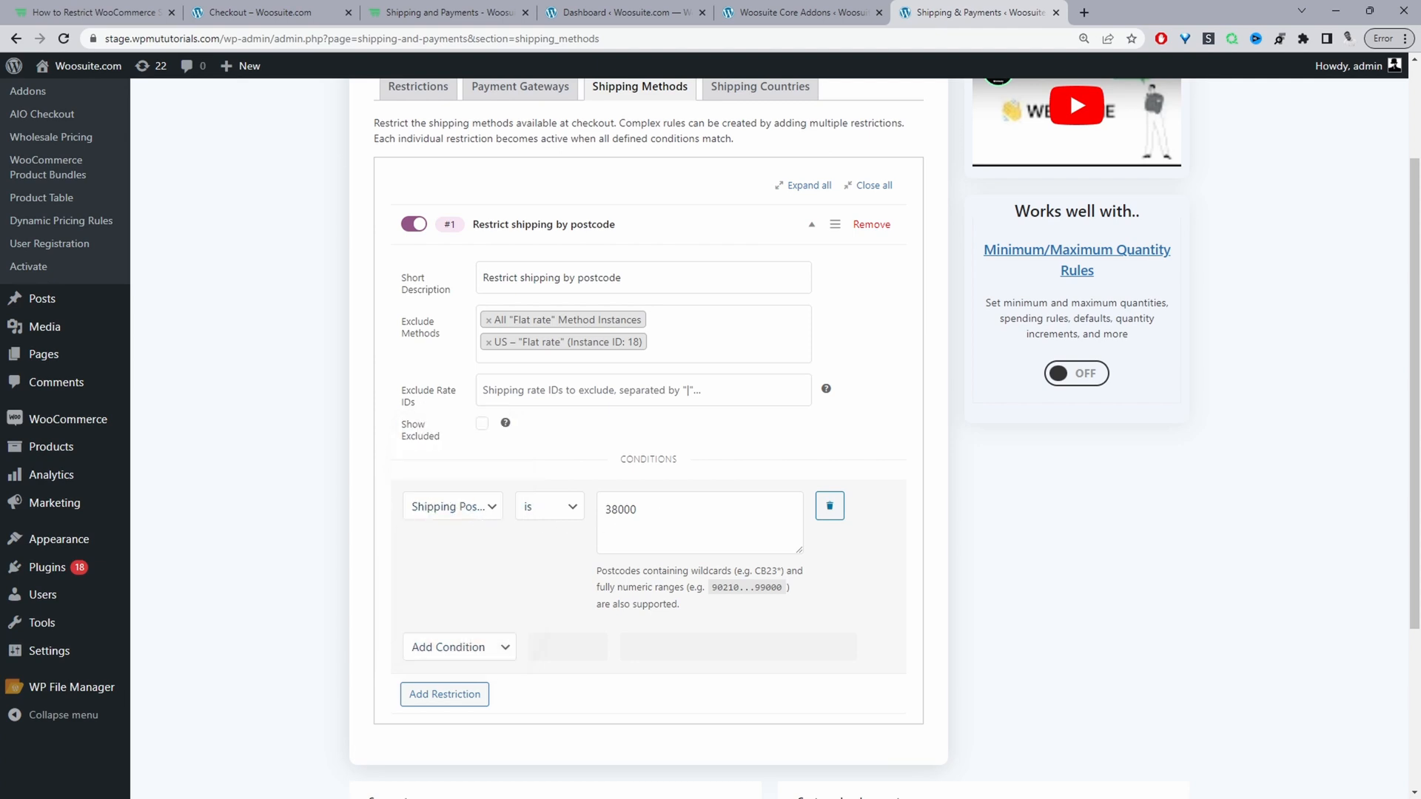
click(698, 521)
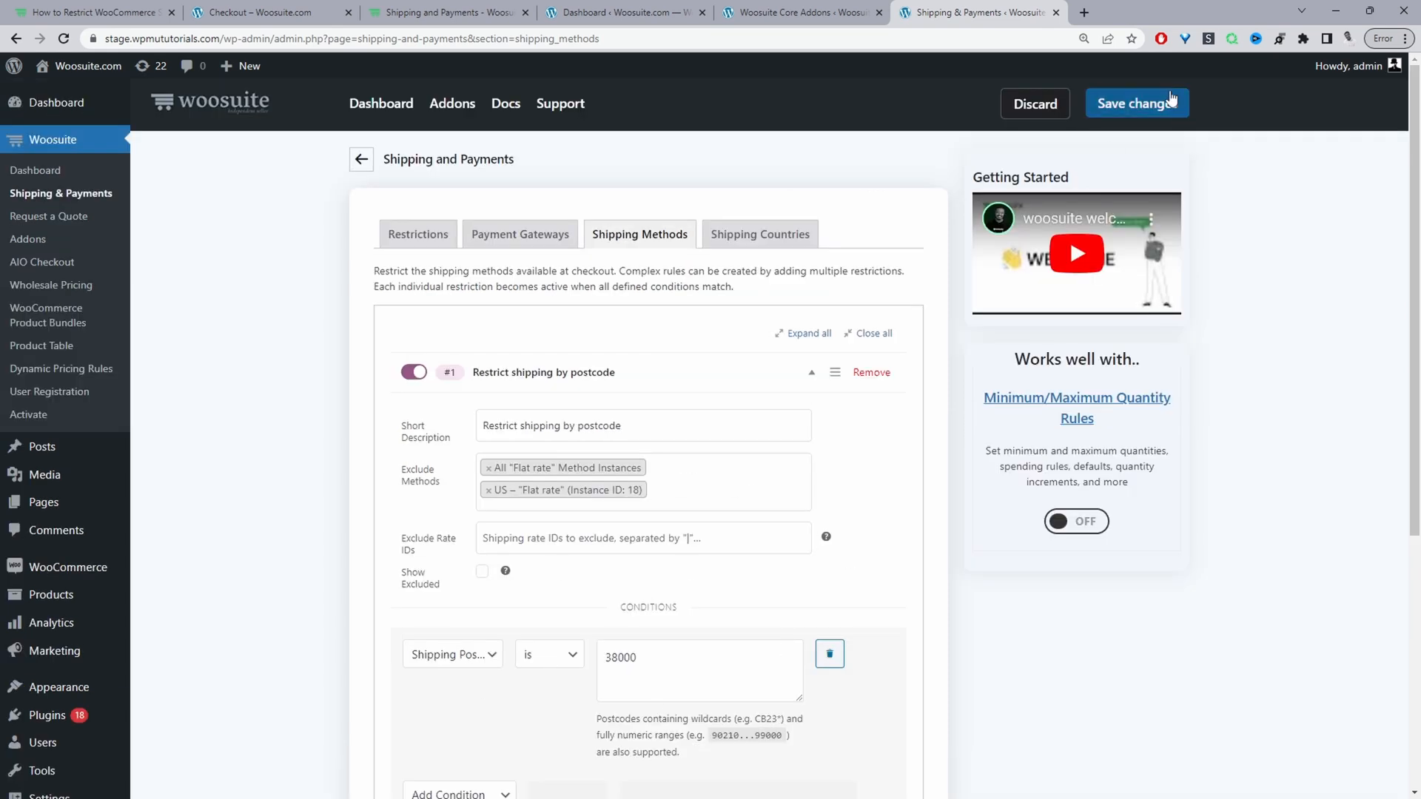
Step: Save the updated restriction settings and switch to the checkout page to test
click(1137, 102)
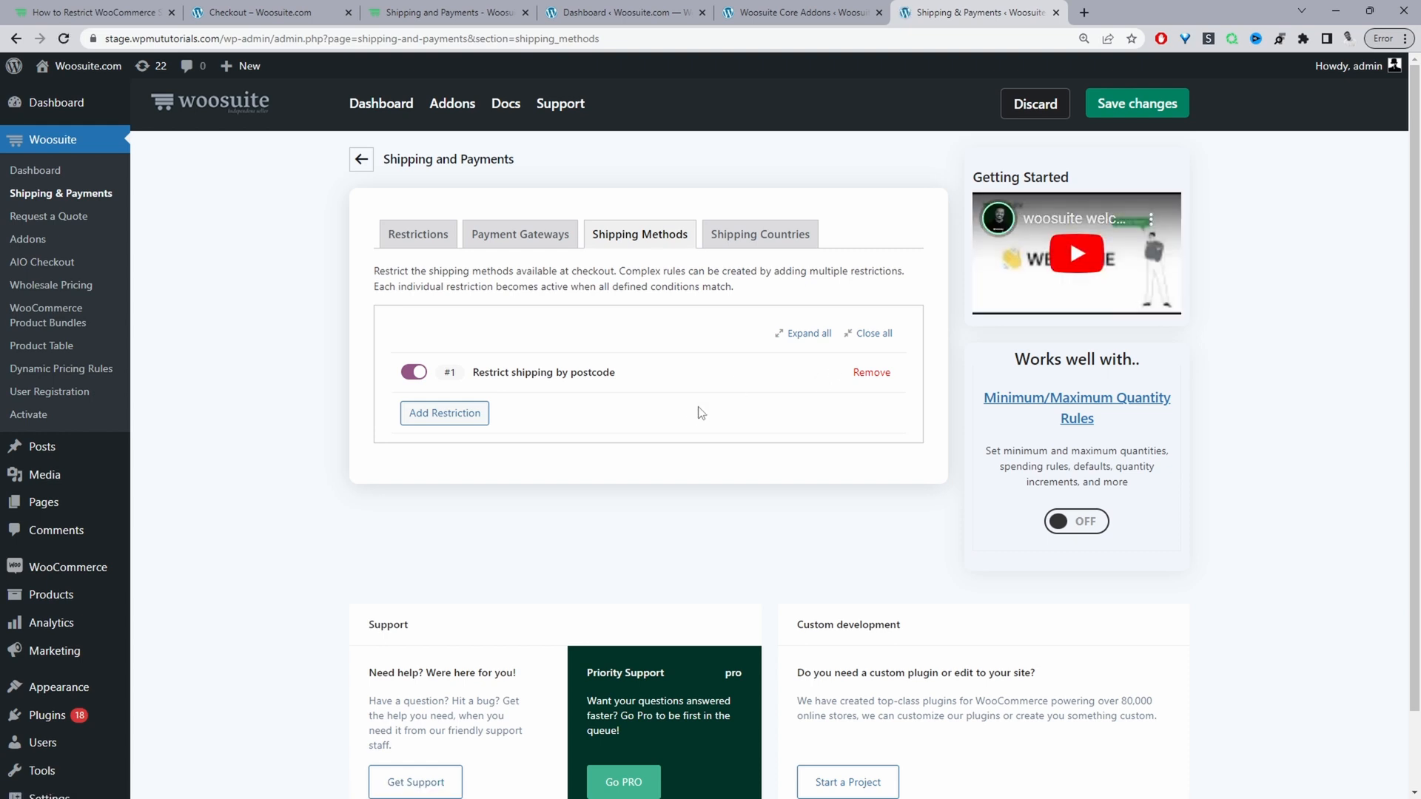
click(264, 13)
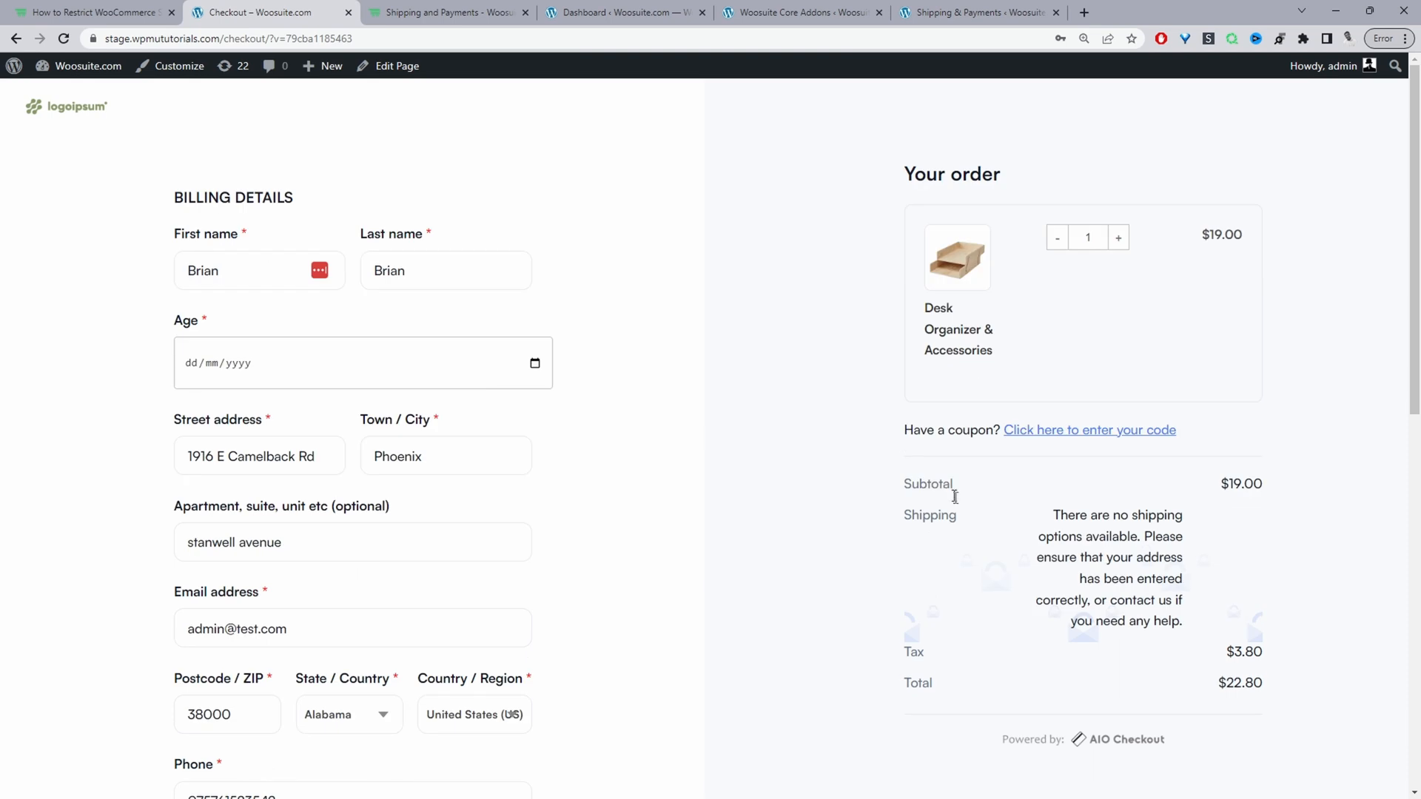
mouse_move(985, 520)
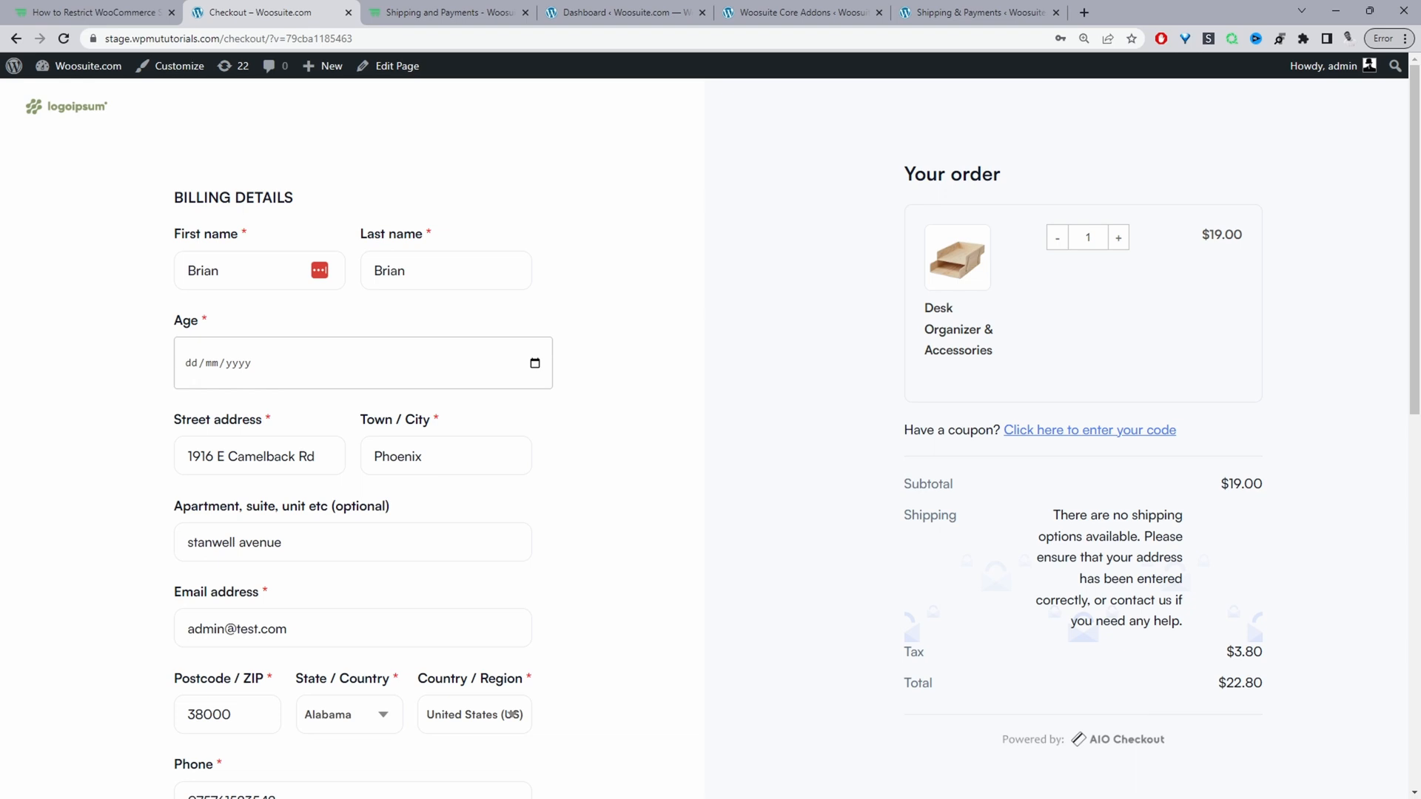
mouse_move(1144, 478)
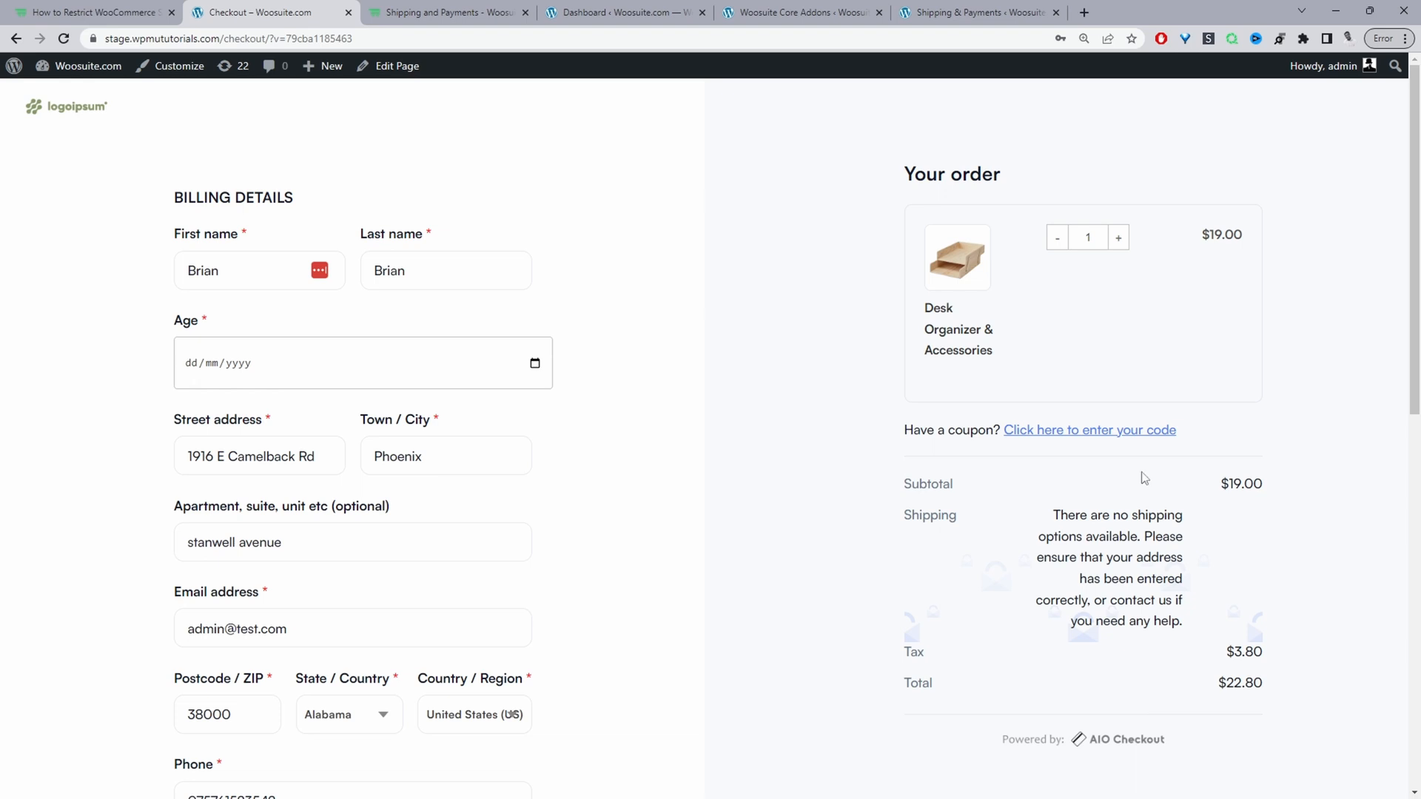
mouse_move(737, 87)
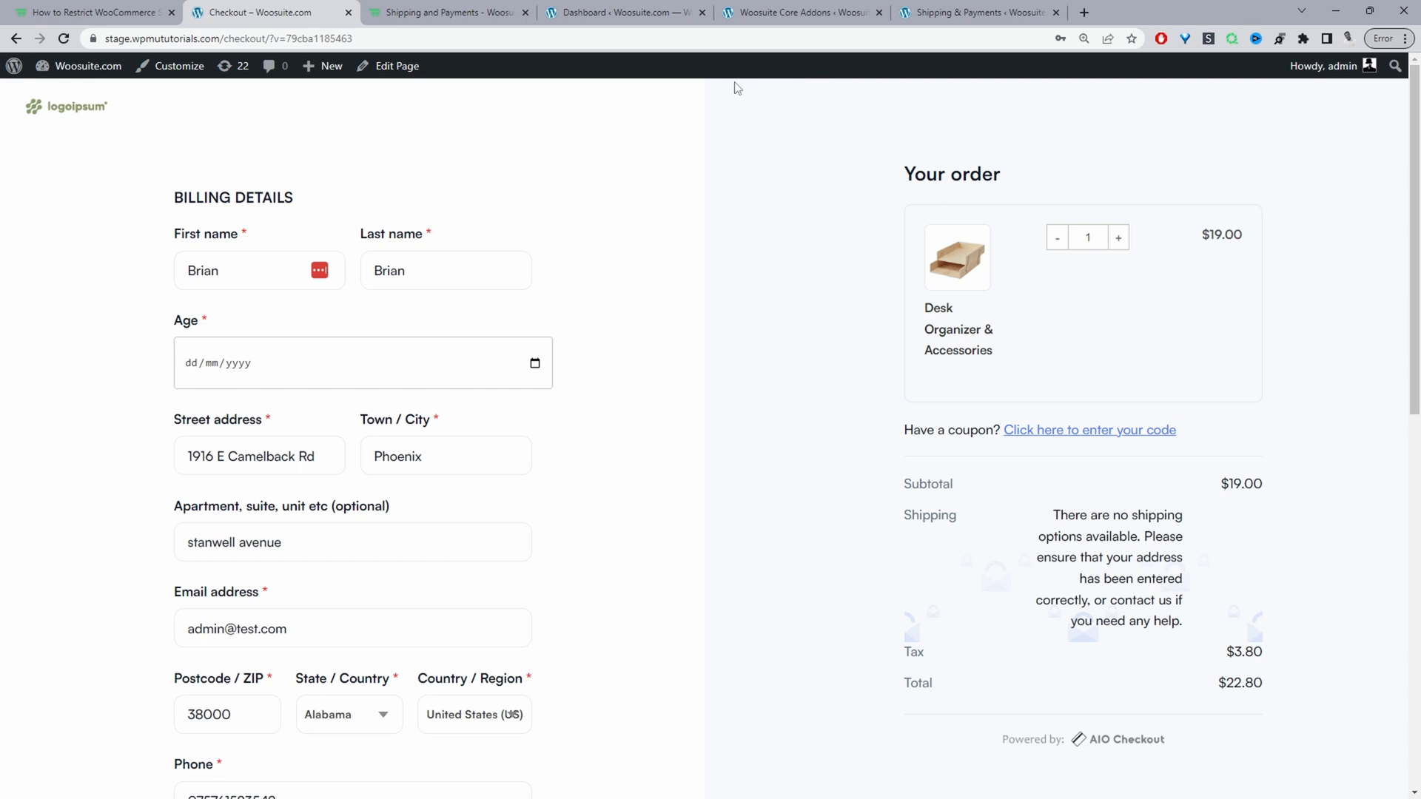
mouse_move(666, 143)
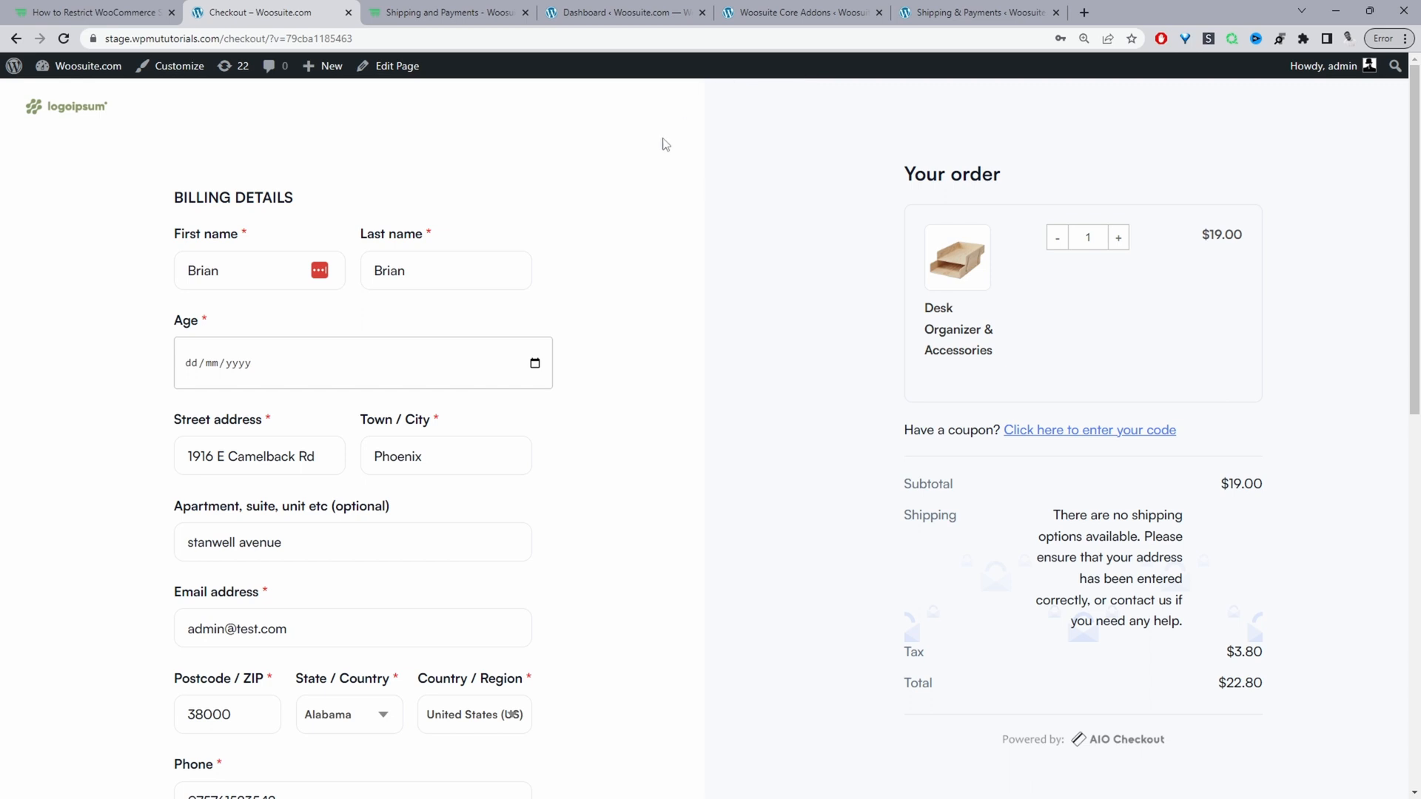
mouse_move(688, 131)
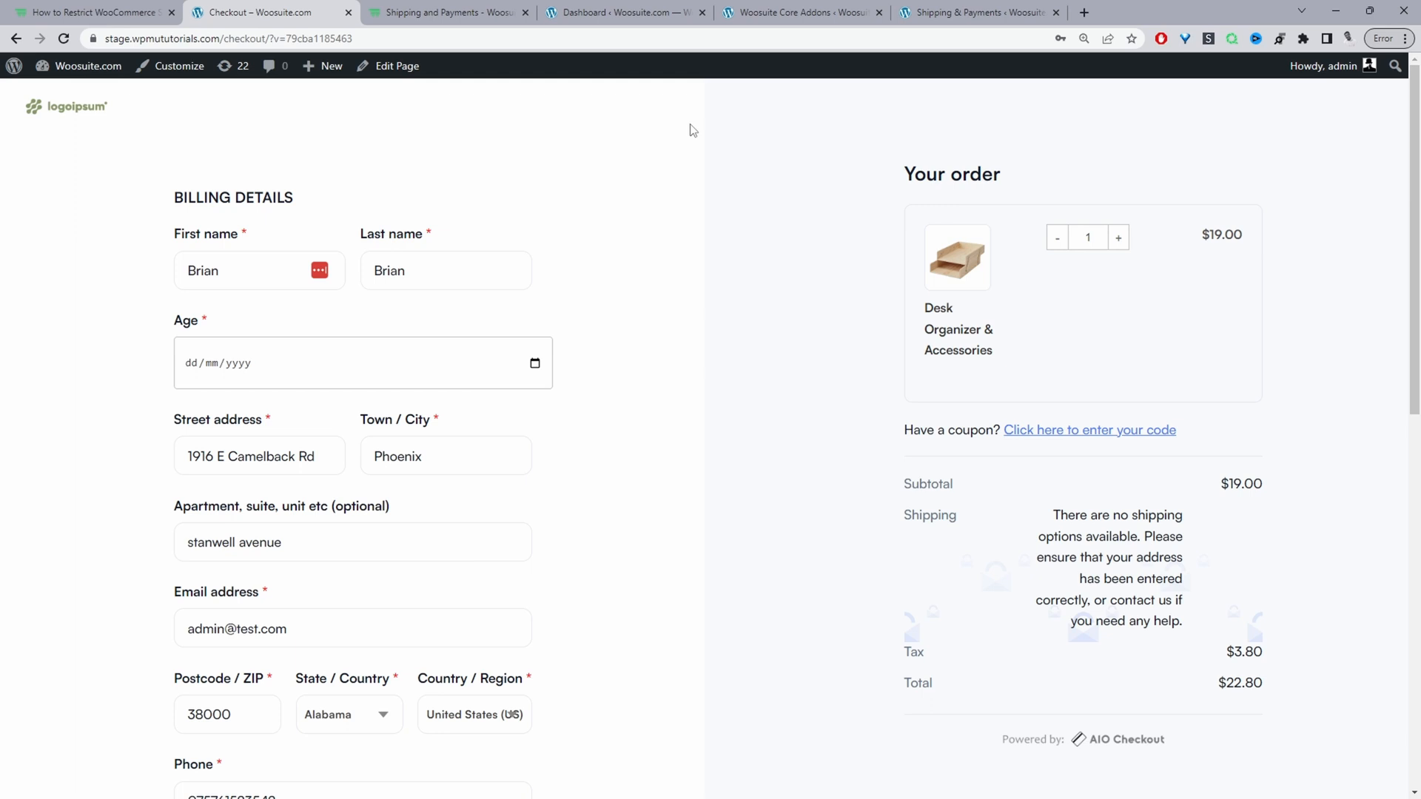
mouse_move(701, 211)
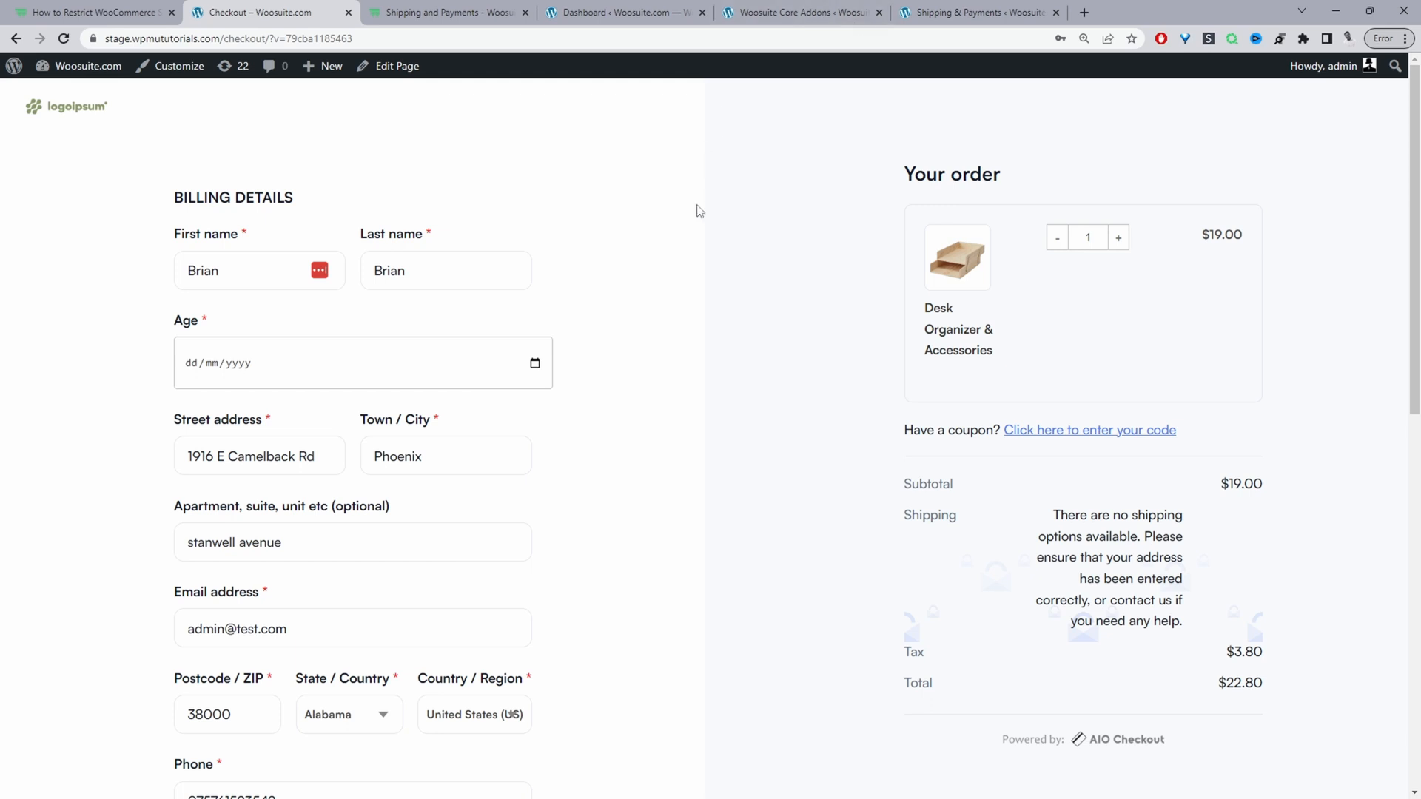
Step: Return from checkout, where 38000 gets no shipping options, to the restriction settings
click(974, 12)
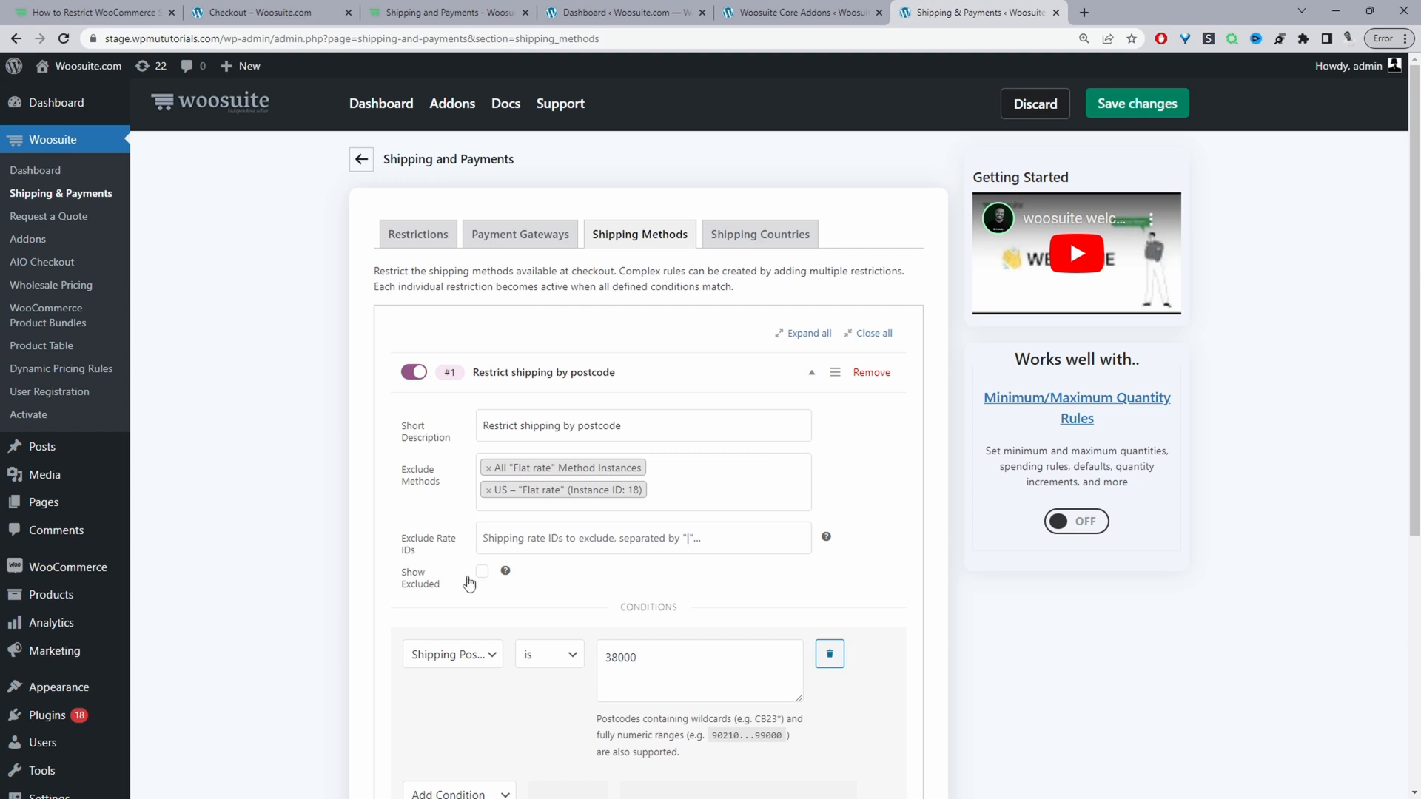
Step: Re-enable Show Excluded on restriction #1 and switch to checkout to verify
click(481, 572)
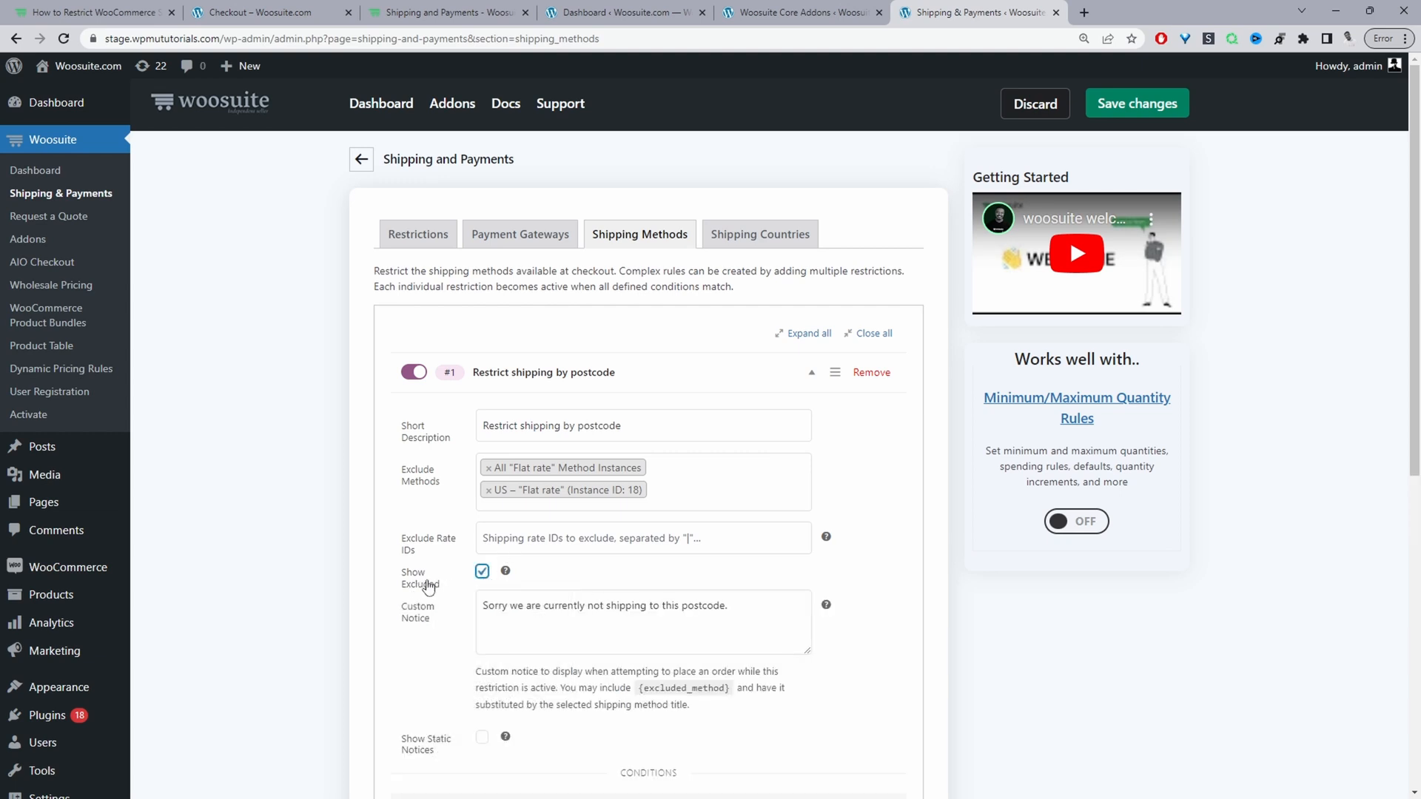
mouse_move(462, 588)
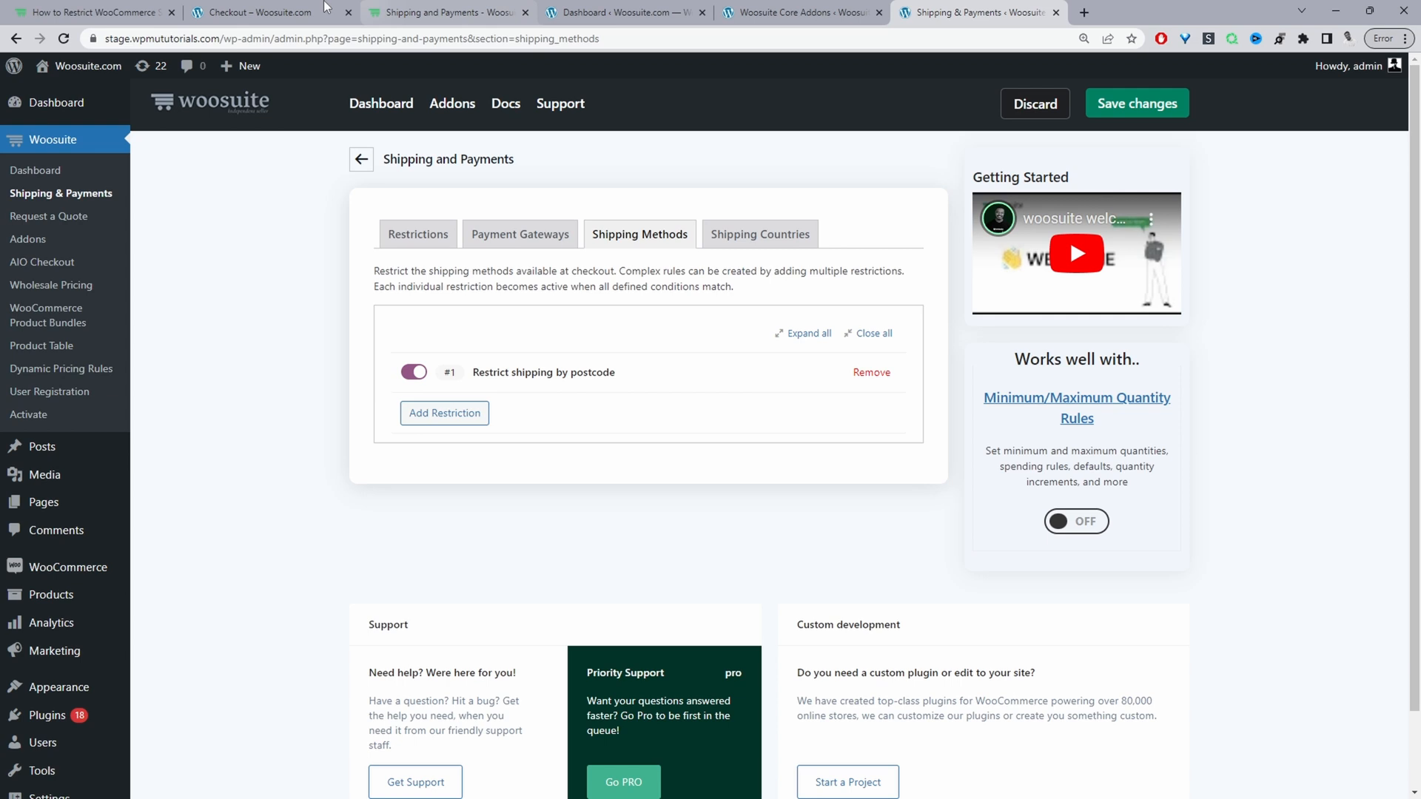
click(263, 13)
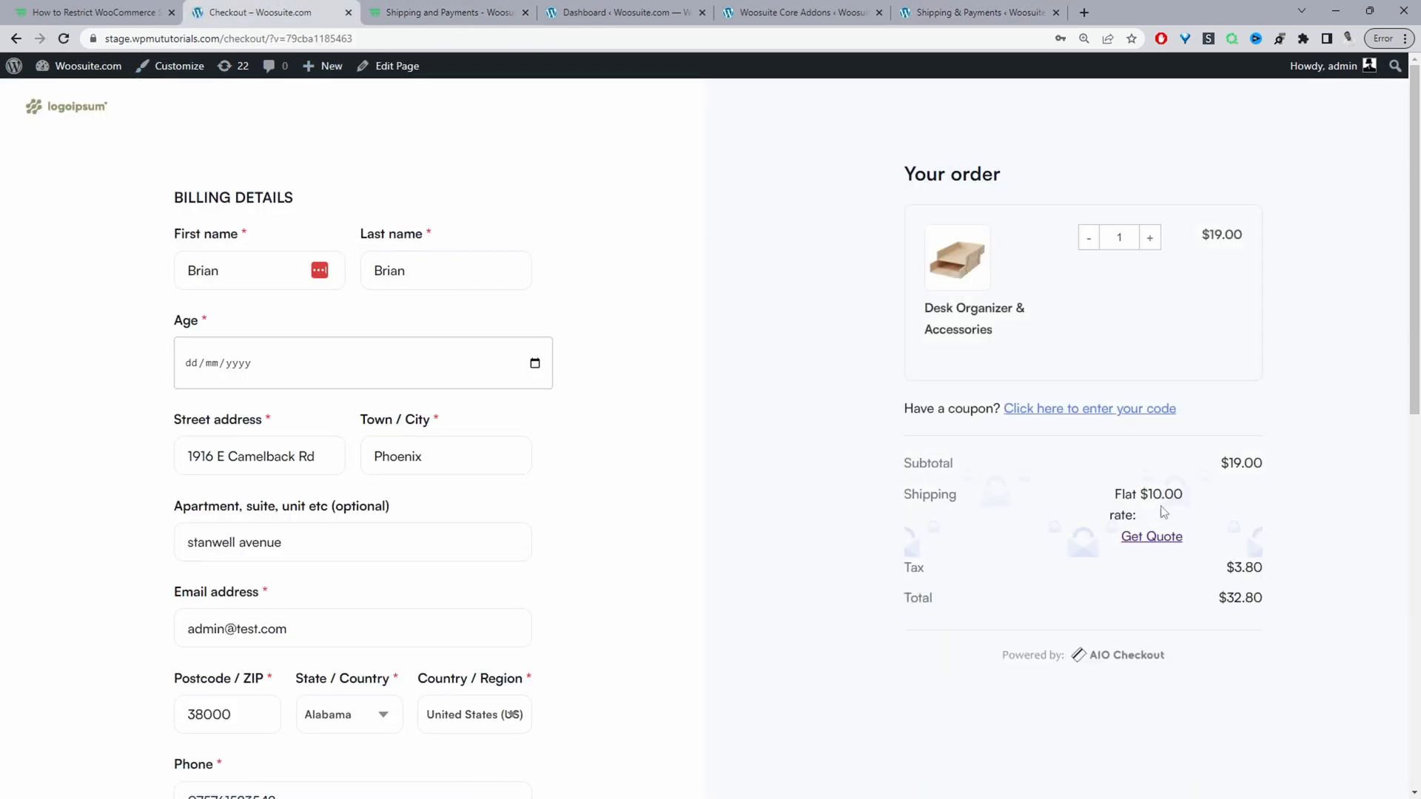
Step: Review checkout for 38000 showing $10.00 flat-rate shipping and the Place order button
scroll(down, 3)
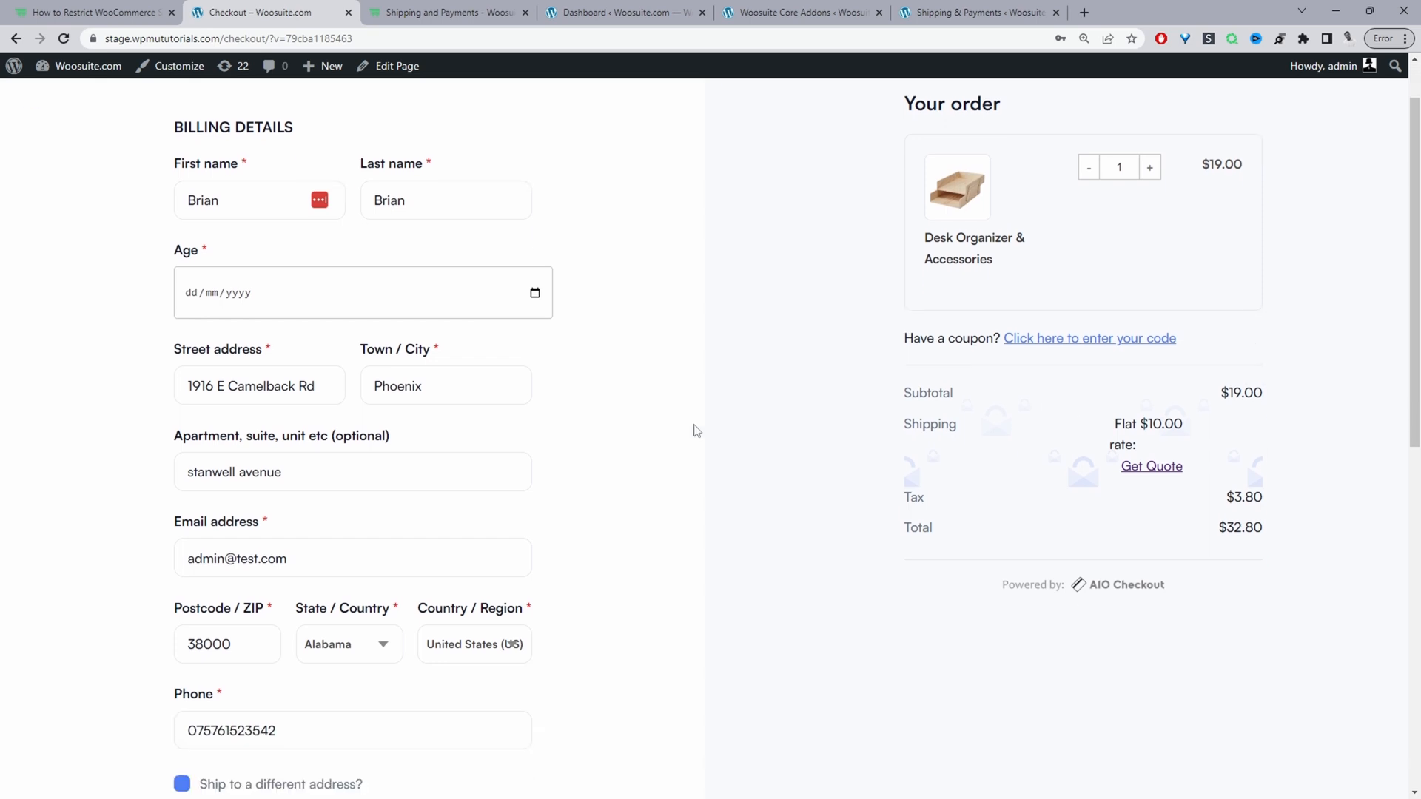
click(363, 289)
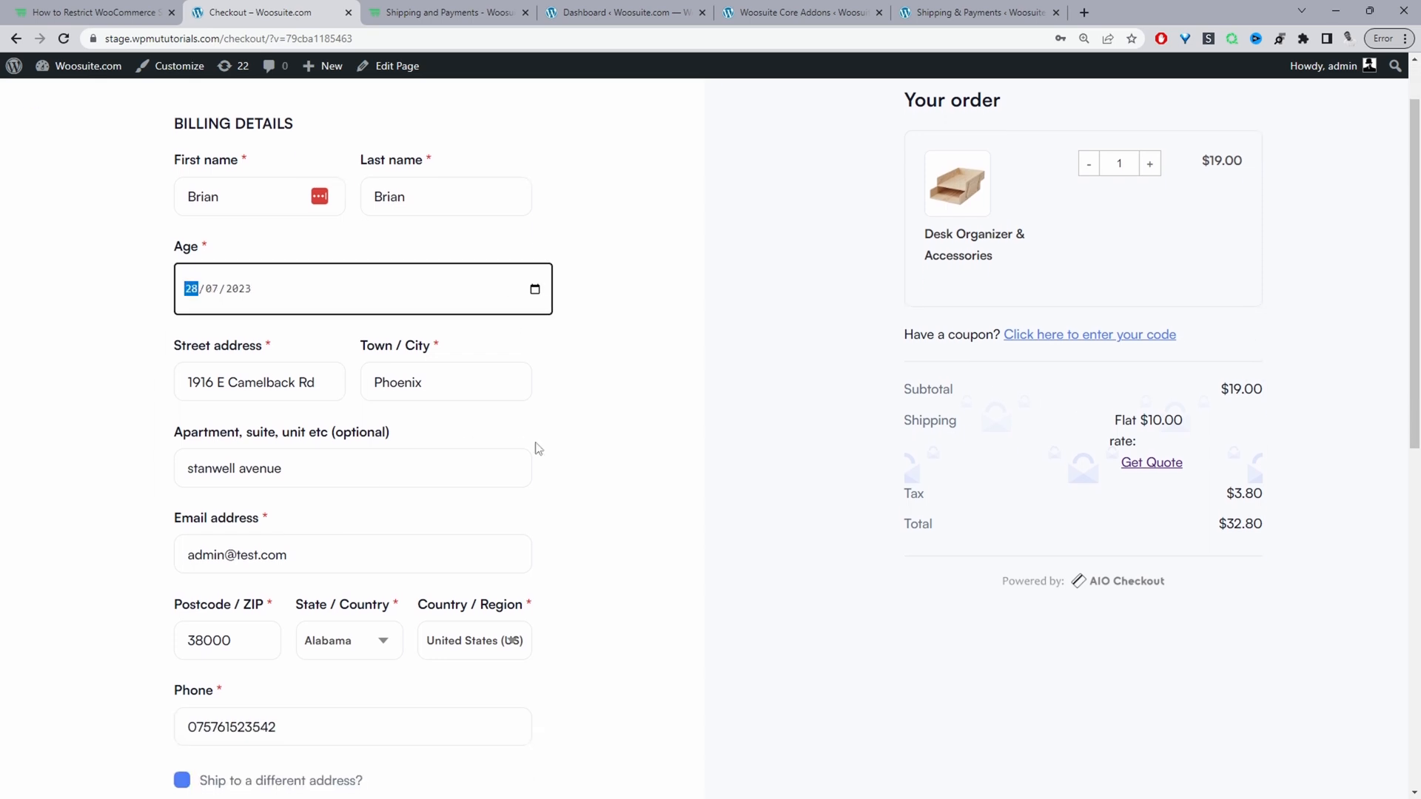
scroll(down, 3)
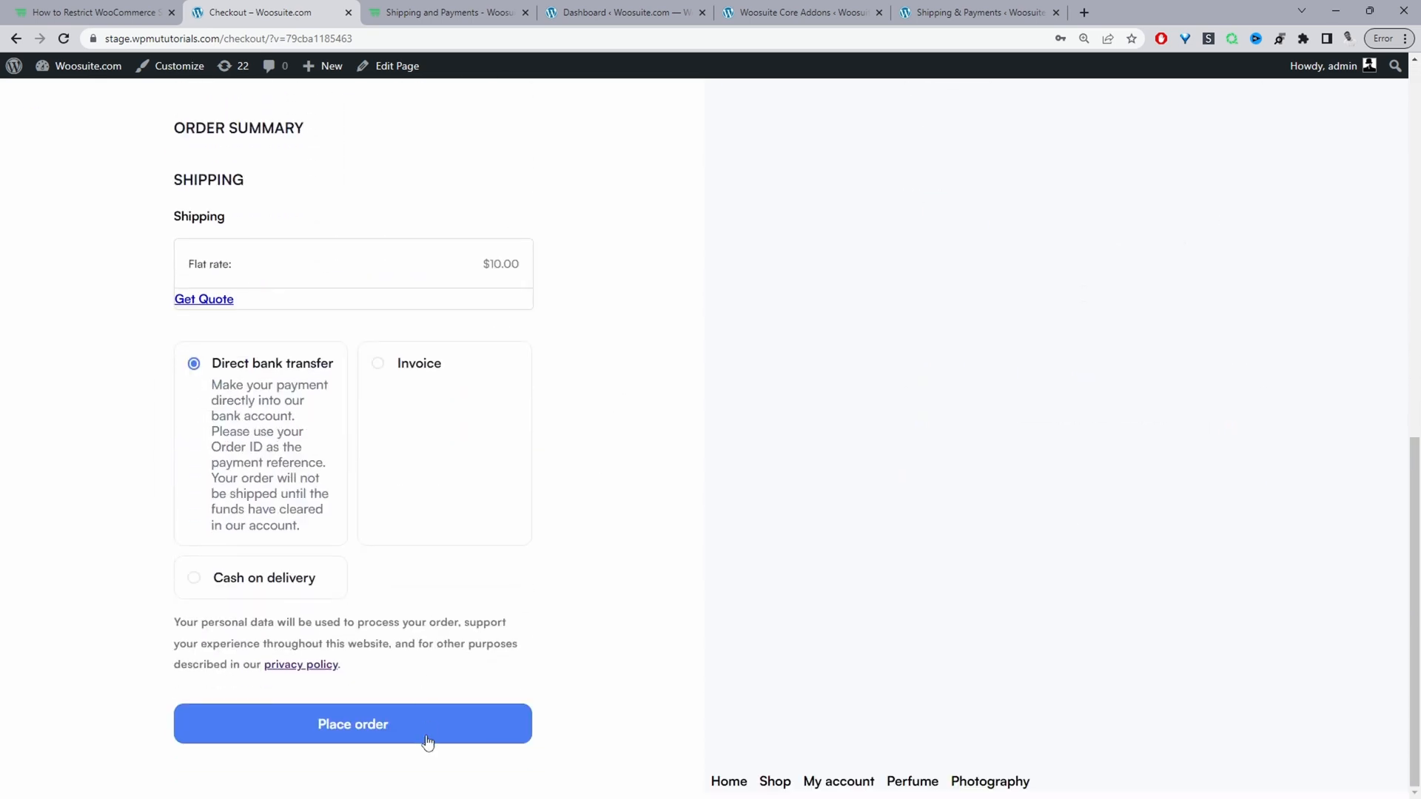